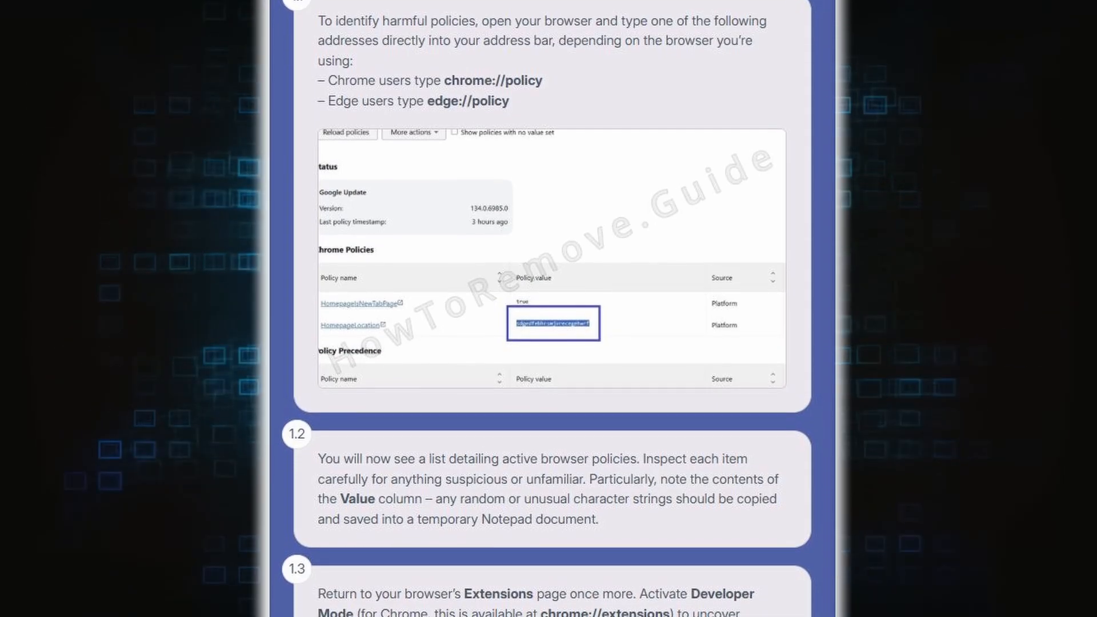
Proceed to the SpyHunter purchase page, enter promo code HTRG15 and start the installer download
{"action": "scroll", "scroll_direction": "down", "scroll_amount": 3}
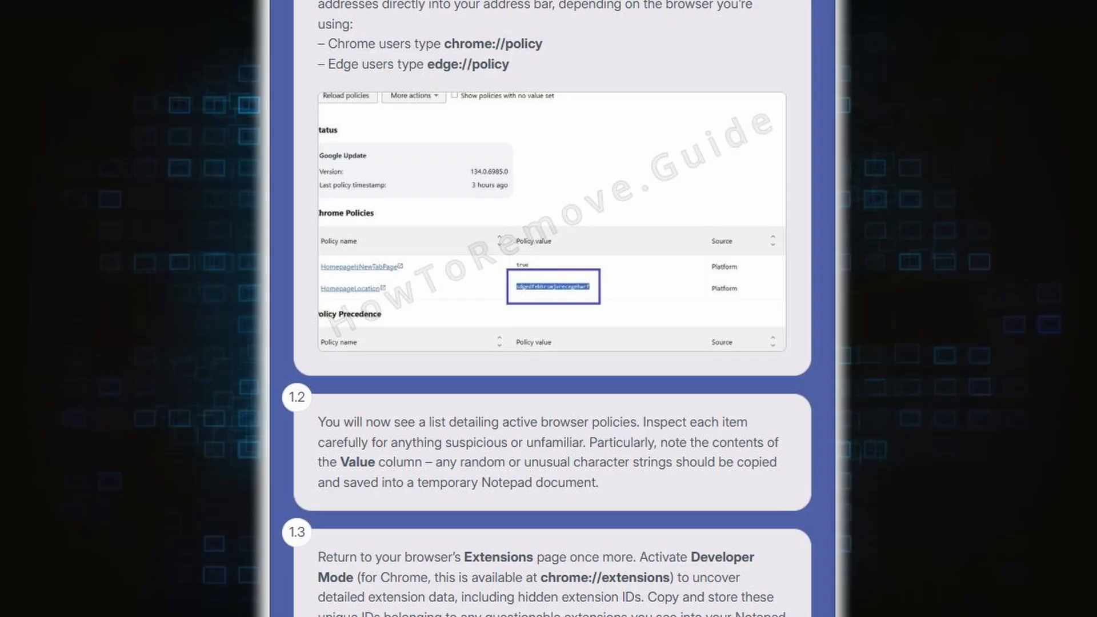
{"action": "scroll", "scroll_direction": "down", "scroll_amount": 3}
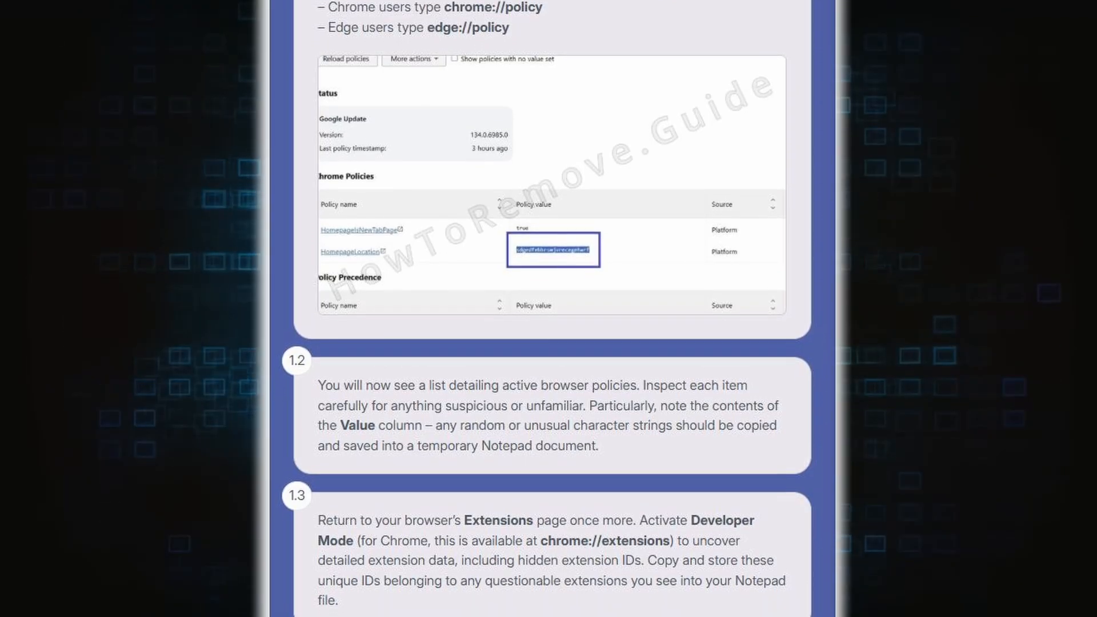
{"action": "scroll", "scroll_direction": "down", "scroll_amount": 3}
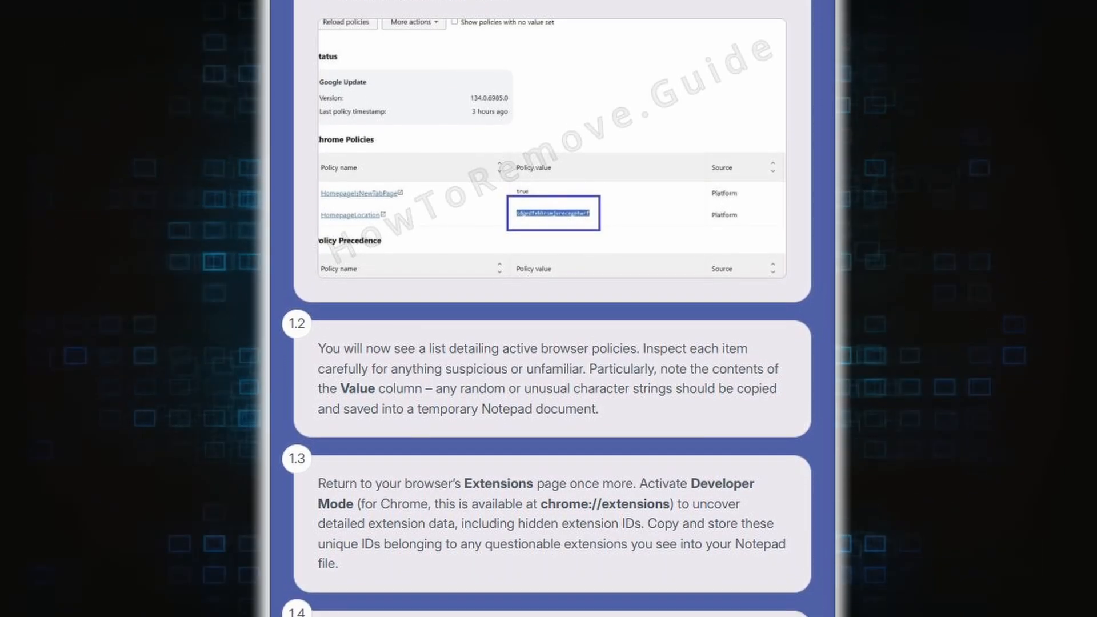
{"action": "scroll", "scroll_direction": "down", "scroll_amount": 3}
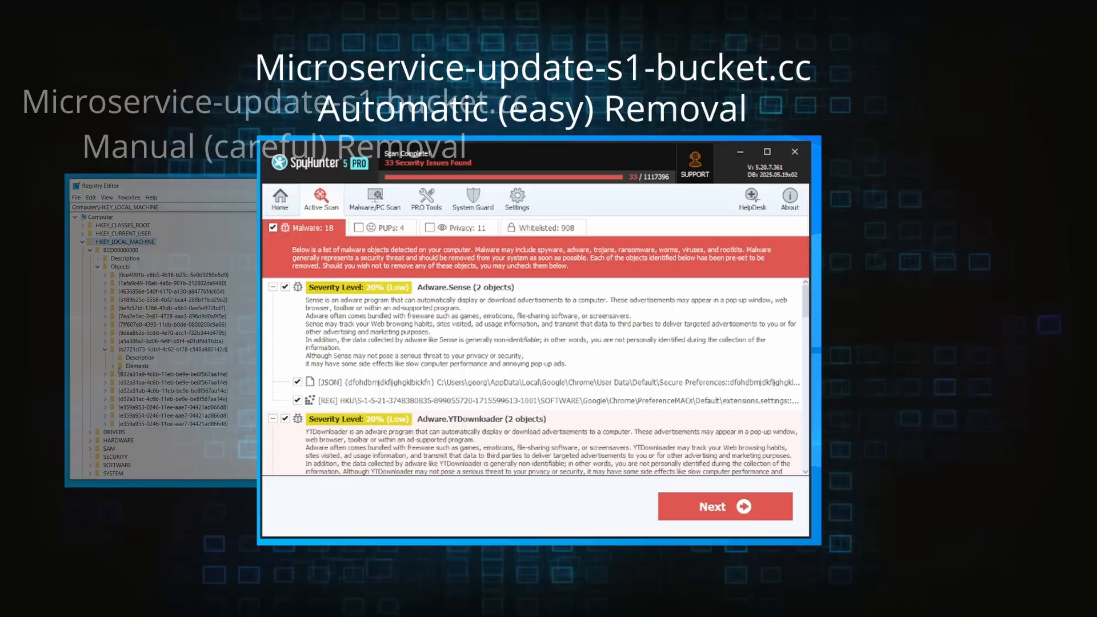
{"action": "left_click", "coordinate": [725, 506]}
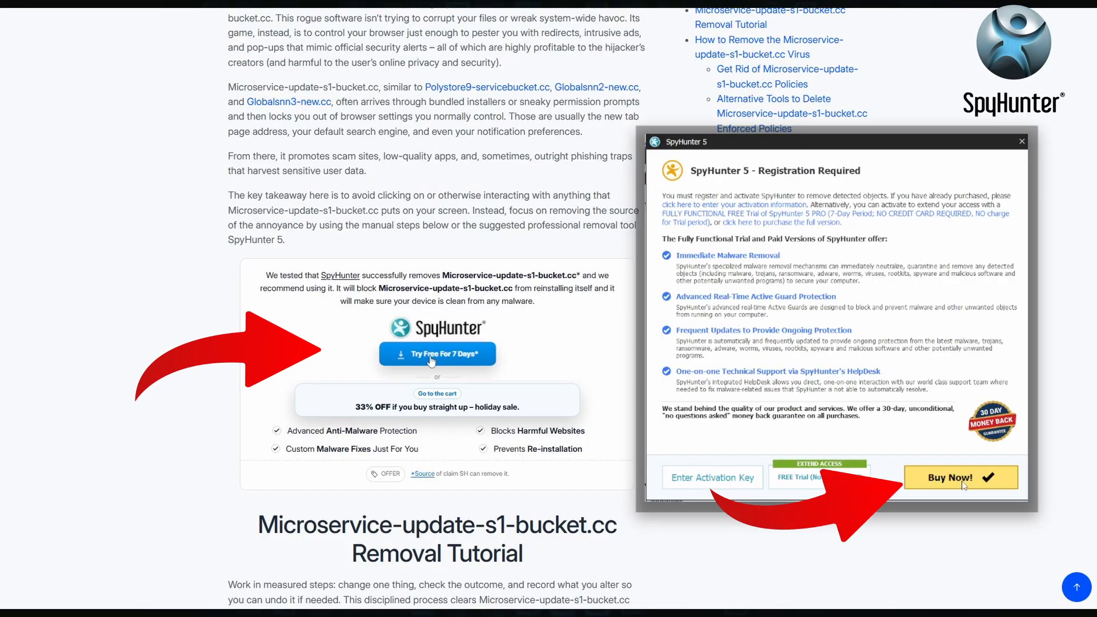
{"action": "left_click", "coordinate": [959, 478]}
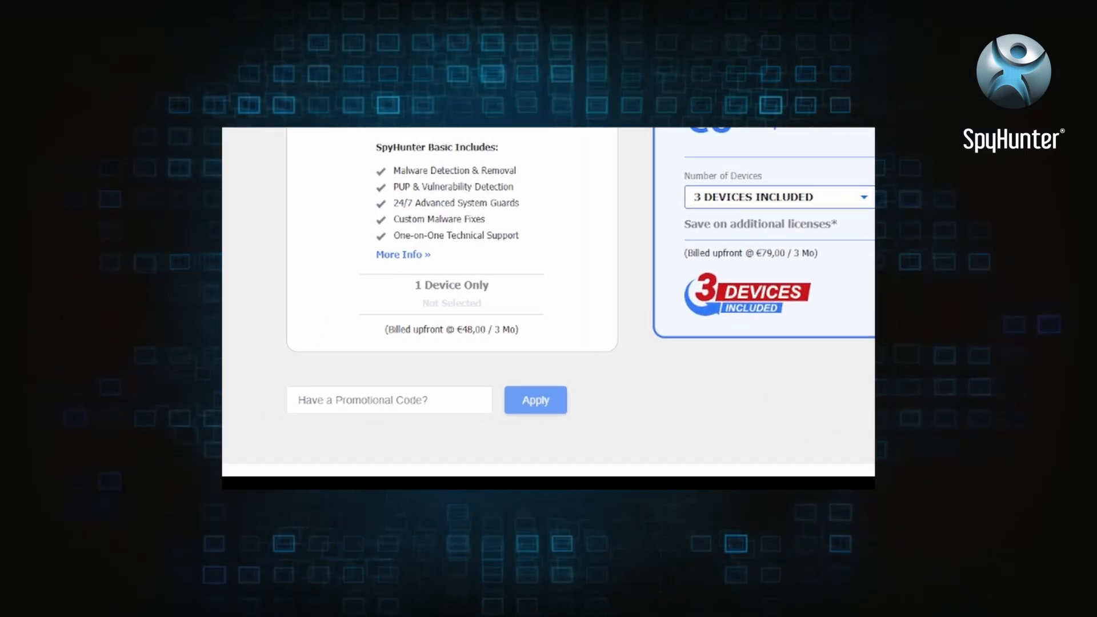
{"action": "type", "text": "HTRG15"}
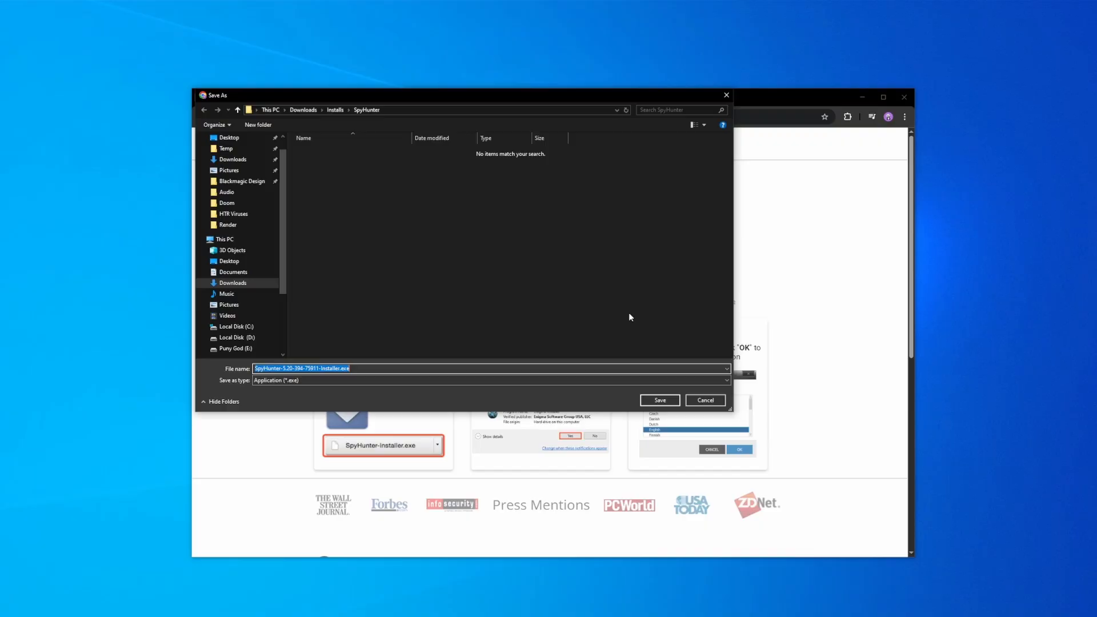
Save and launch the installer, choose BUY!, and fill in the trial checkout form (1234 567)
{"action": "left_click", "coordinate": [658, 400]}
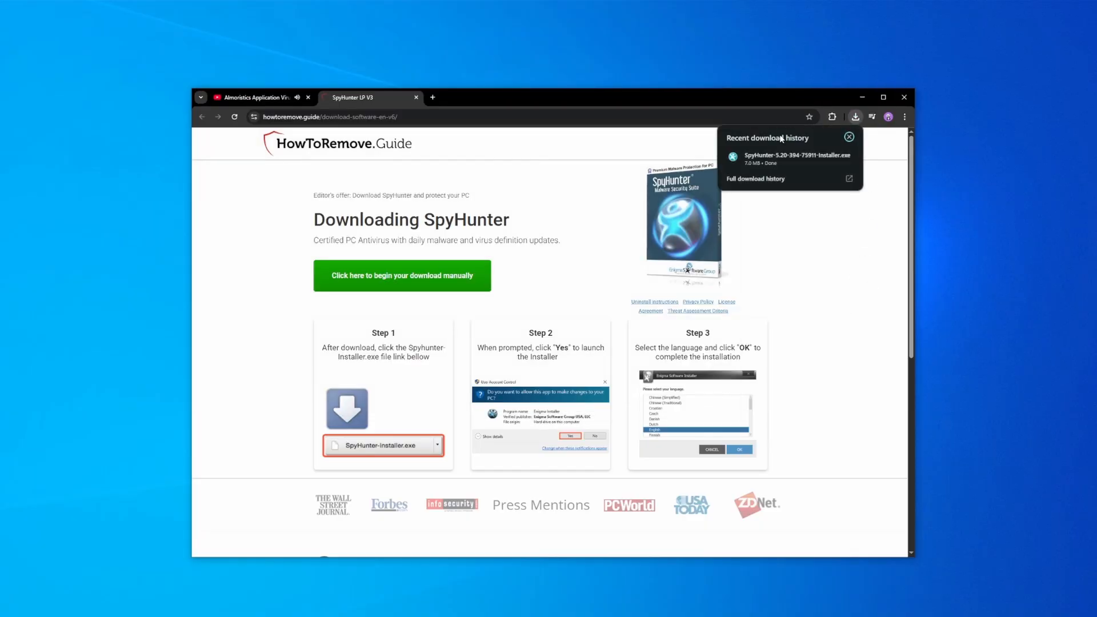
{"action": "left_click", "coordinate": [796, 156]}
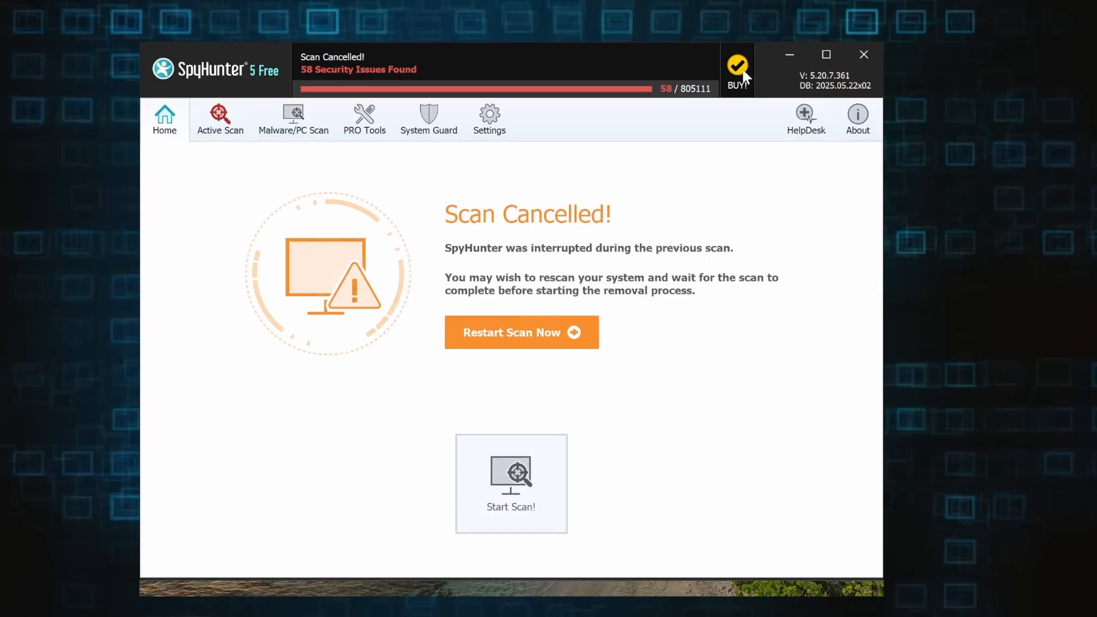
{"action": "left_click", "coordinate": [735, 69]}
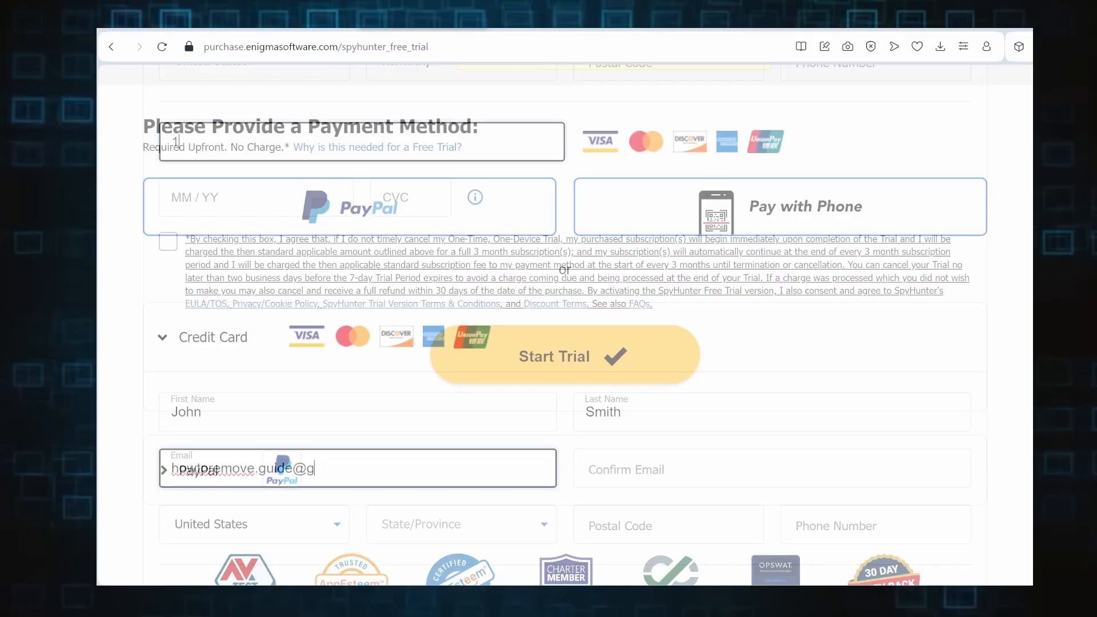
{"action": "type", "text": "1234 567"}
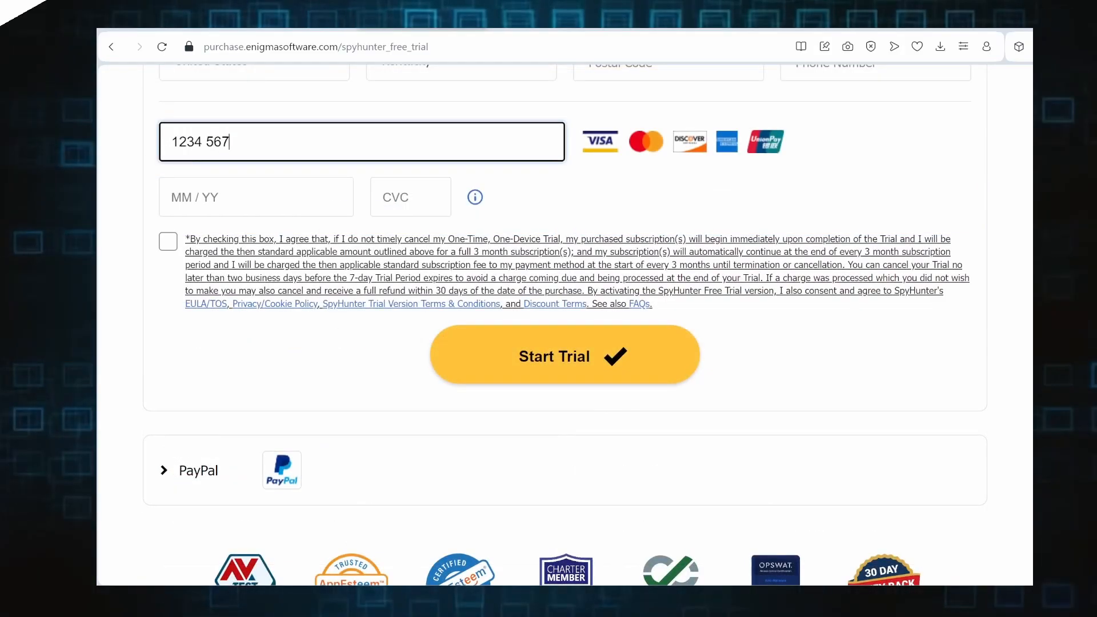
{"action": "left_click", "coordinate": [563, 355]}
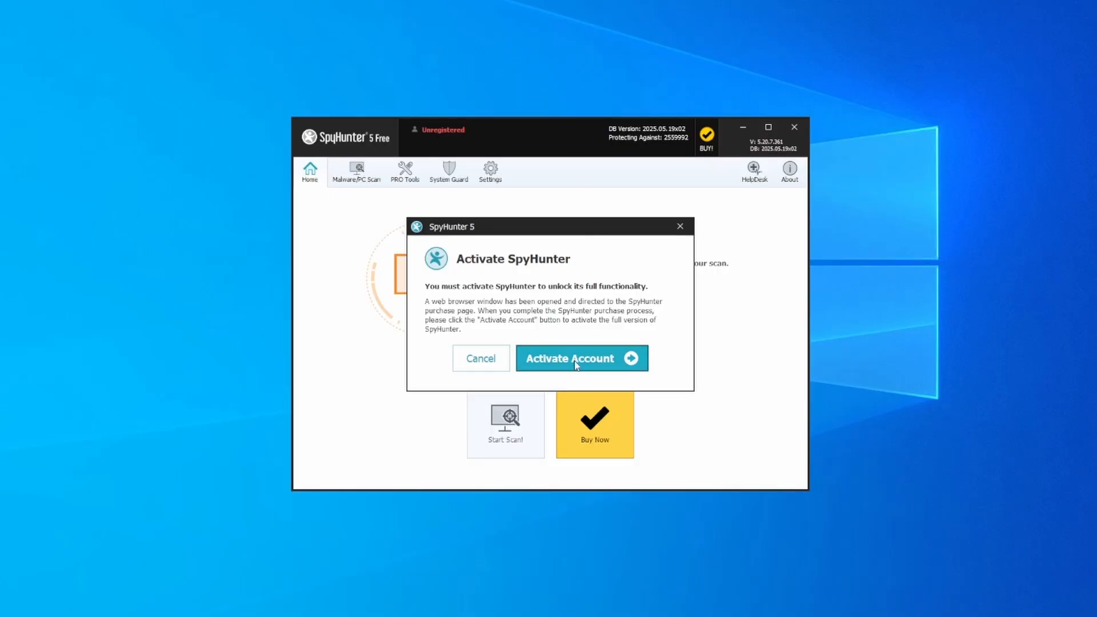
Activate the account, apply the promo discount and complete the SpyHunter Pro purchase
{"action": "left_click", "coordinate": [580, 358]}
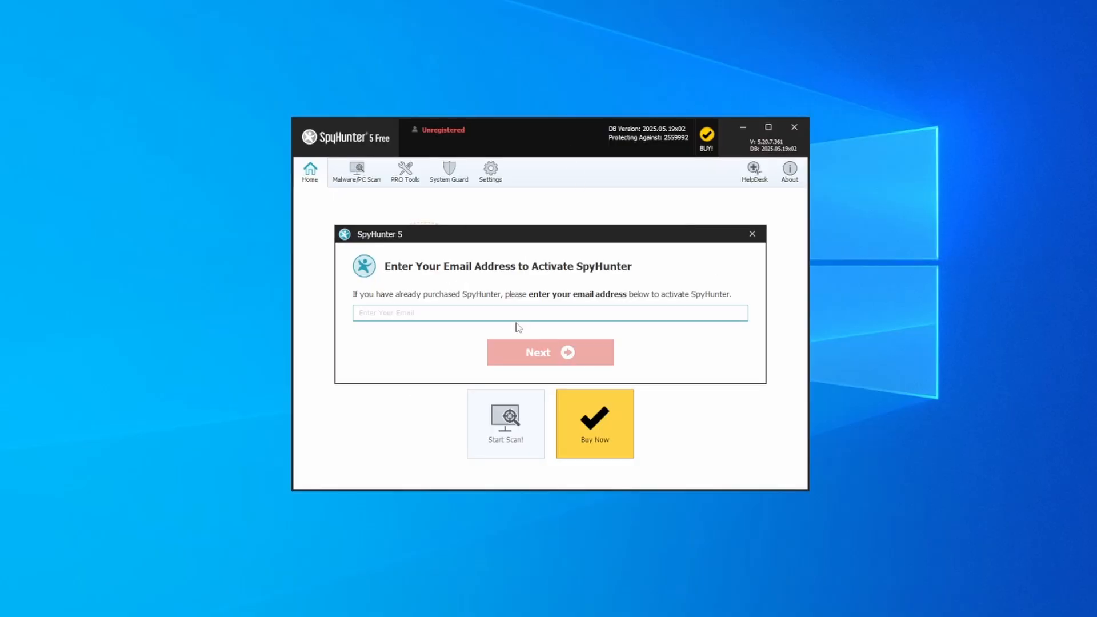
{"action": "left_click", "coordinate": [594, 423]}
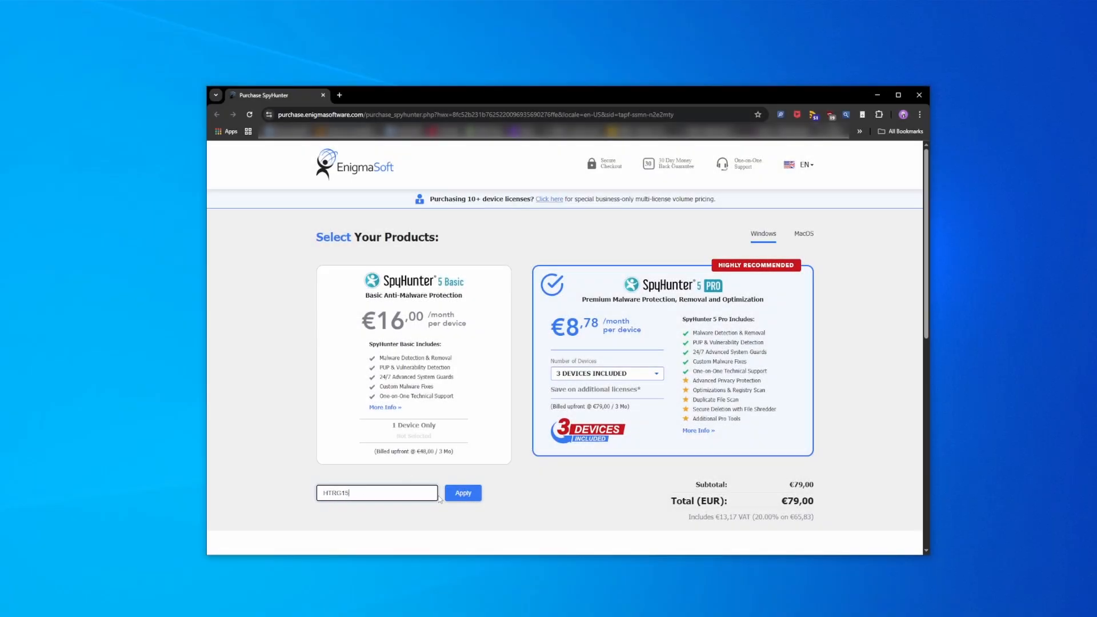
{"action": "left_click", "coordinate": [462, 492]}
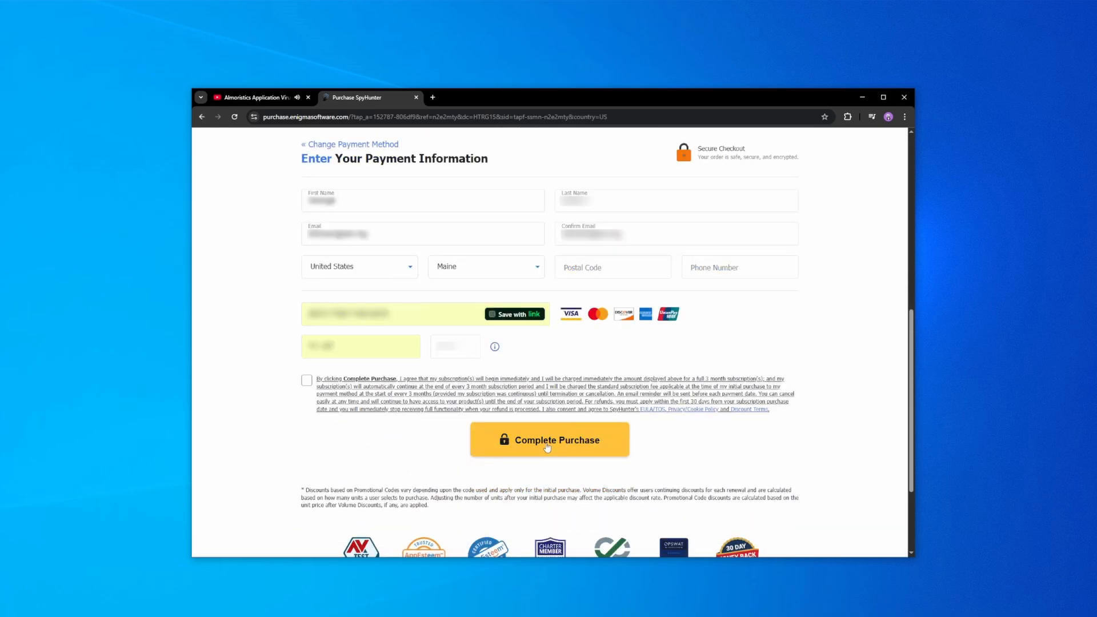
{"action": "left_click", "coordinate": [550, 440]}
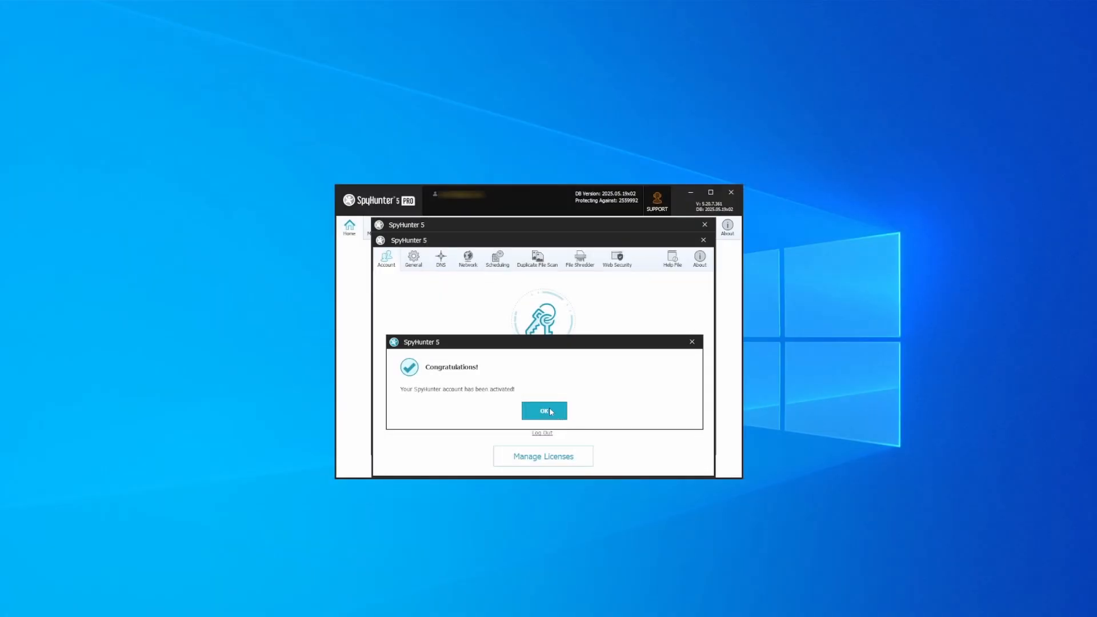
Run a full SpyHunter scan and select all detected objects for removal
{"action": "left_click", "coordinate": [544, 410]}
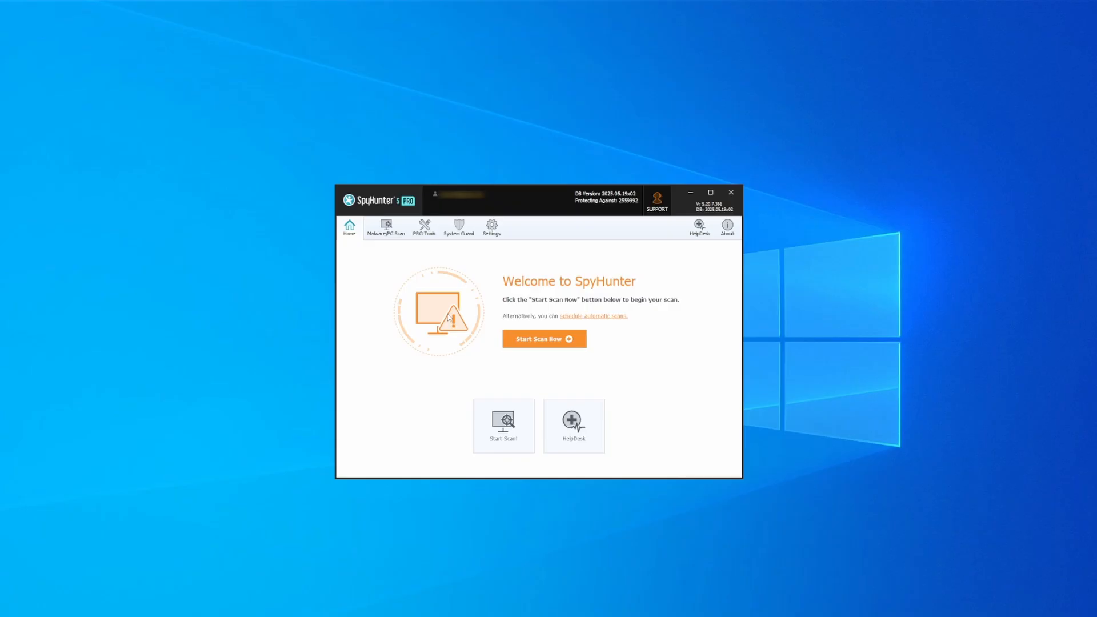
{"action": "left_click", "coordinate": [544, 338]}
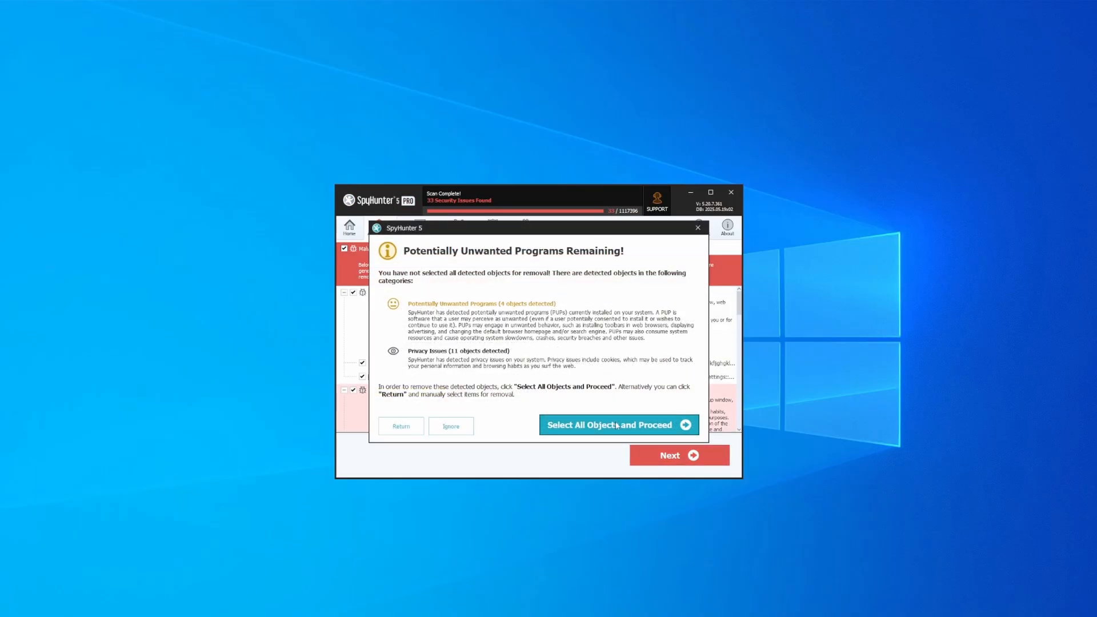
{"action": "left_click", "coordinate": [617, 425]}
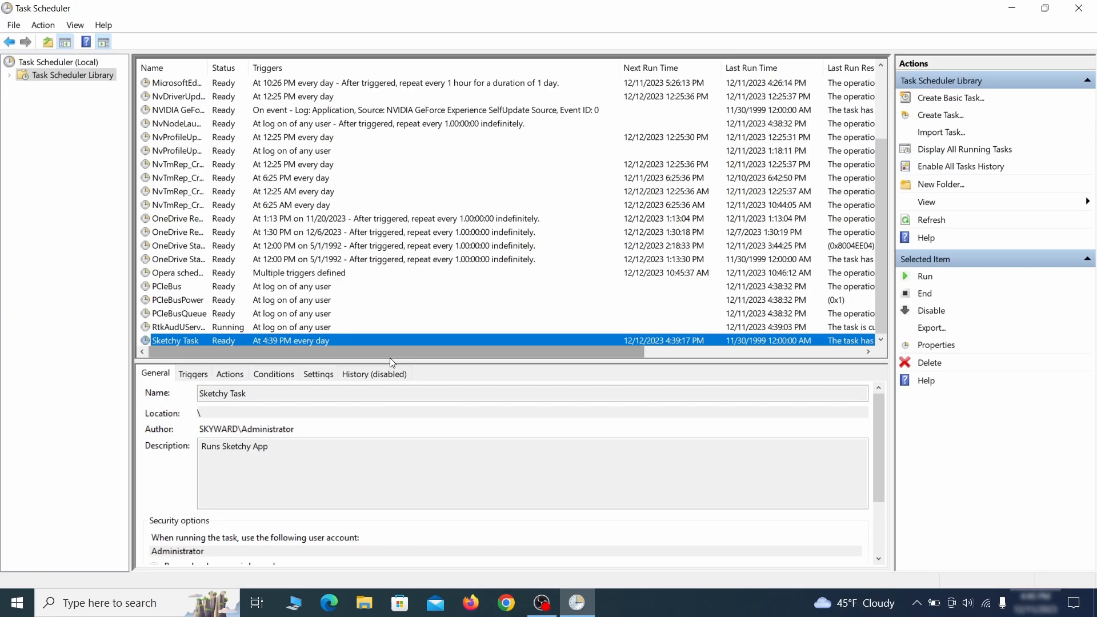
Delete the Example Malware App scheduled task and inspect the suspicious Chrome extension folder
{"action": "left_click", "coordinate": [935, 343]}
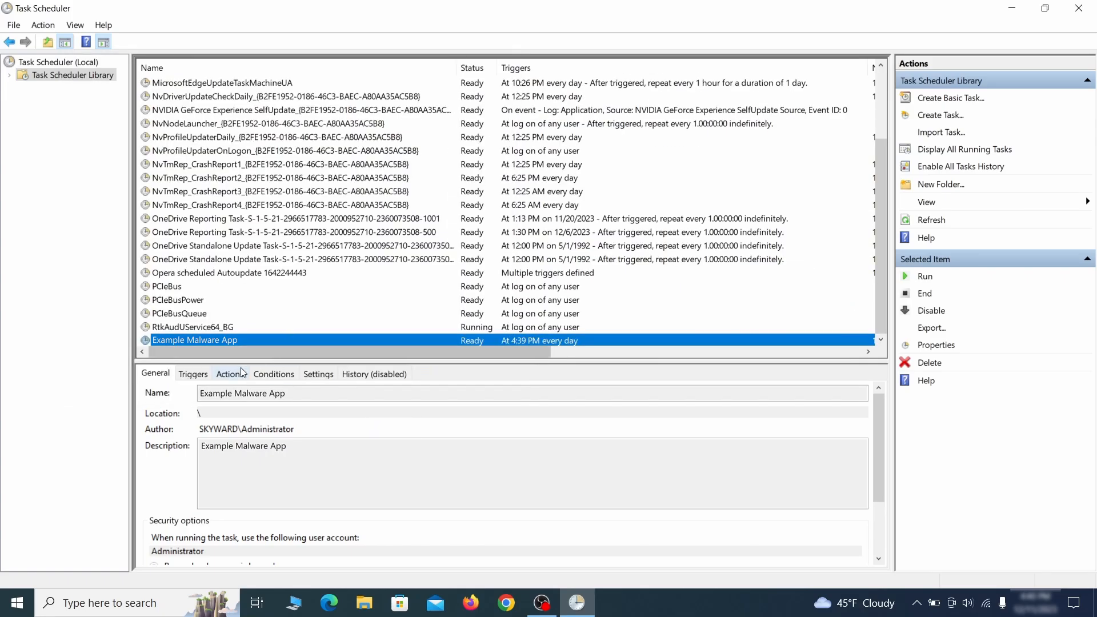
{"action": "right_click", "coordinate": [194, 340]}
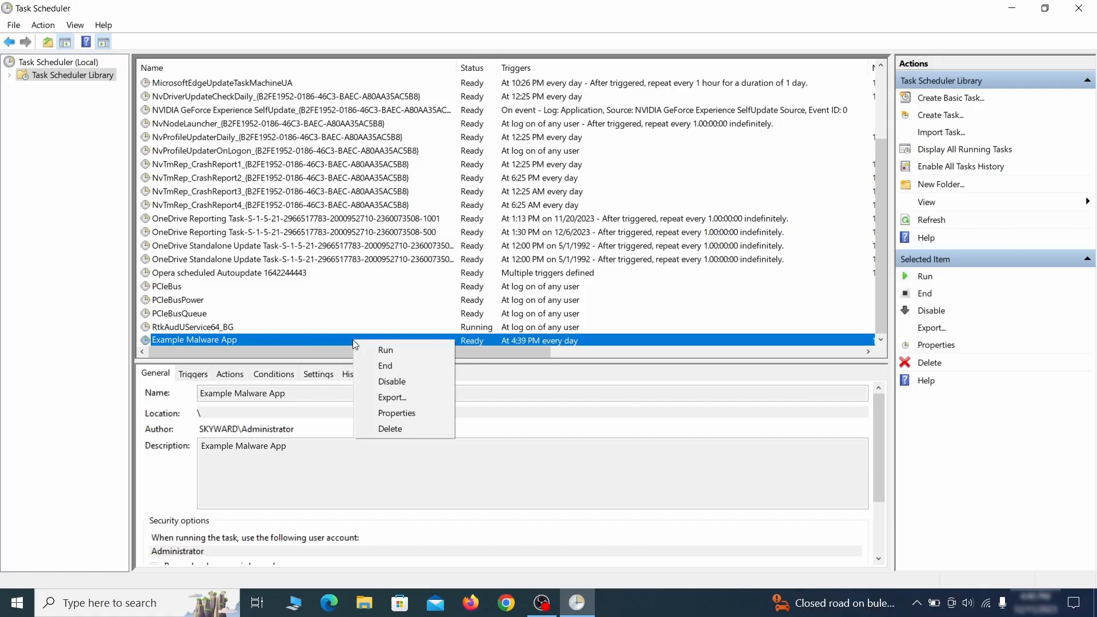
{"action": "left_click", "coordinate": [389, 428]}
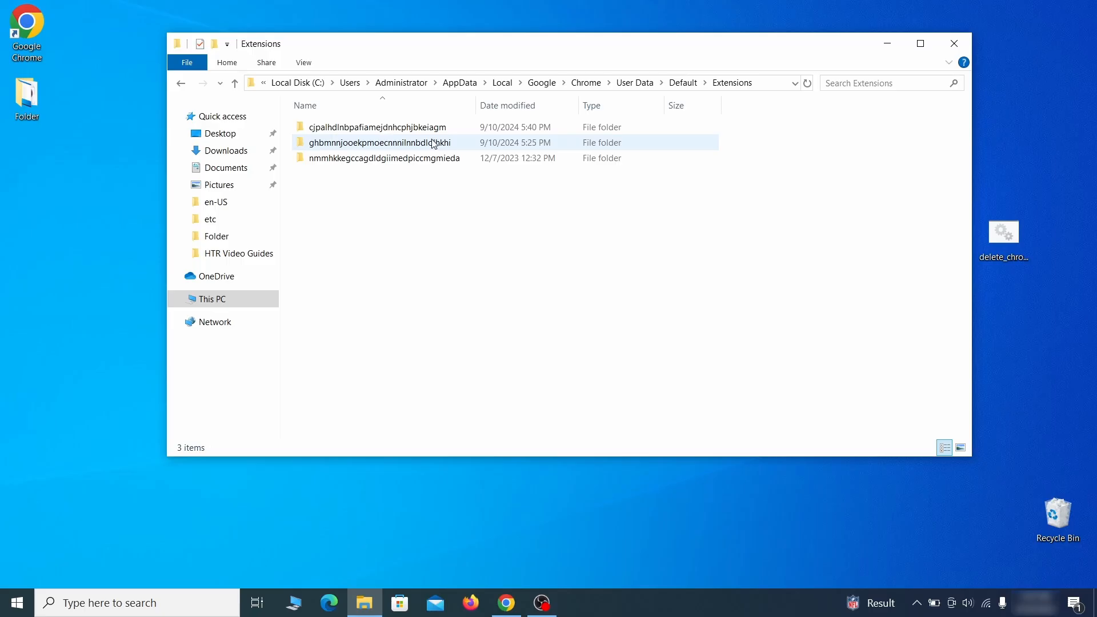
{"action": "right_click", "coordinate": [376, 141]}
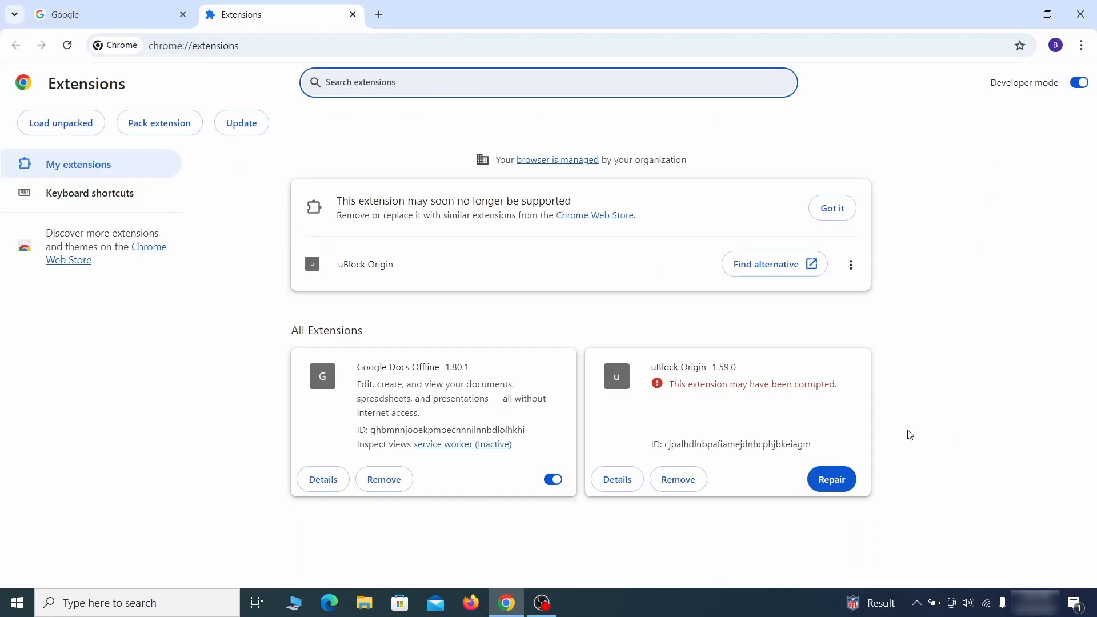
Navigate Chrome to the chrome://policy page showing HomepageLocation
{"action": "left_click", "coordinate": [829, 478]}
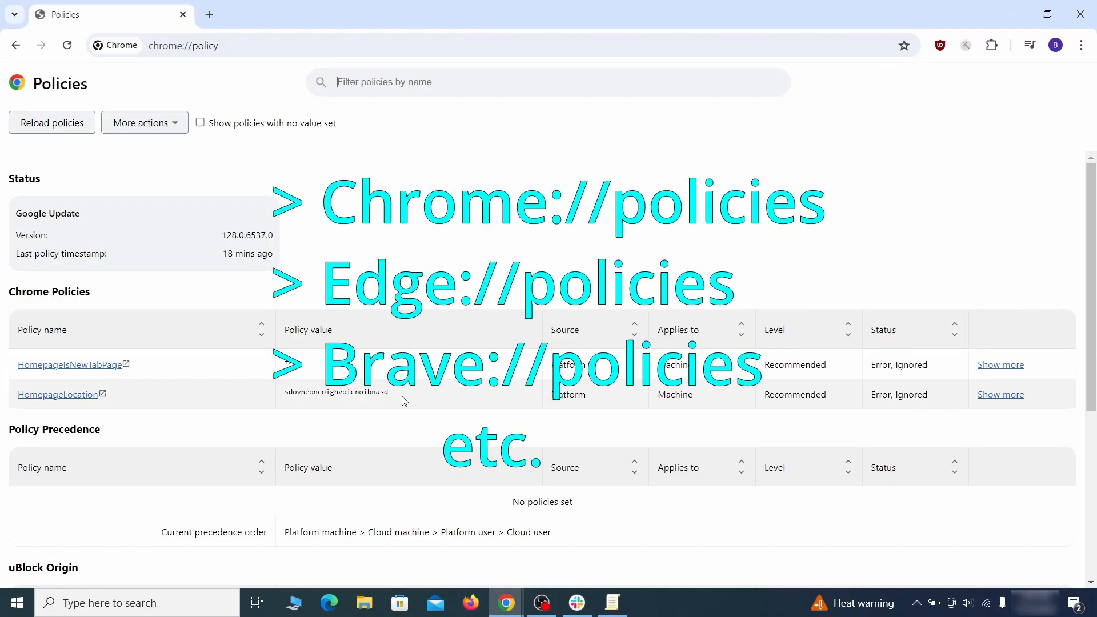
Copy the HomepageLocation value and reveal the Wonder Search extension ID via Developer mode
{"action": "double_click", "coordinate": [336, 392]}
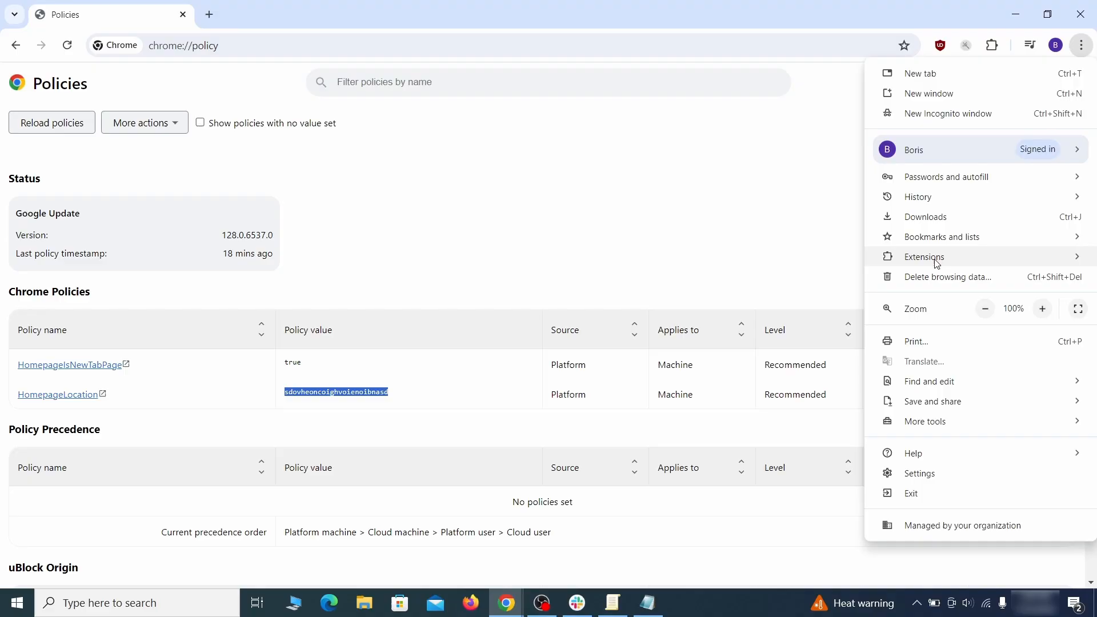
{"action": "left_click", "coordinate": [924, 257]}
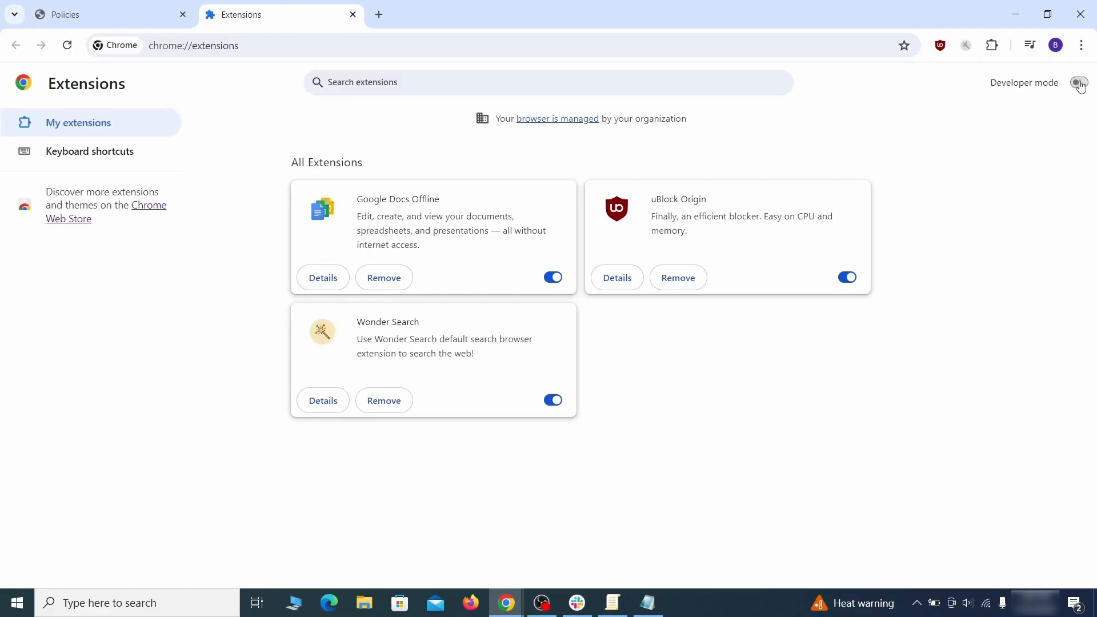
{"action": "left_click", "coordinate": [1080, 82]}
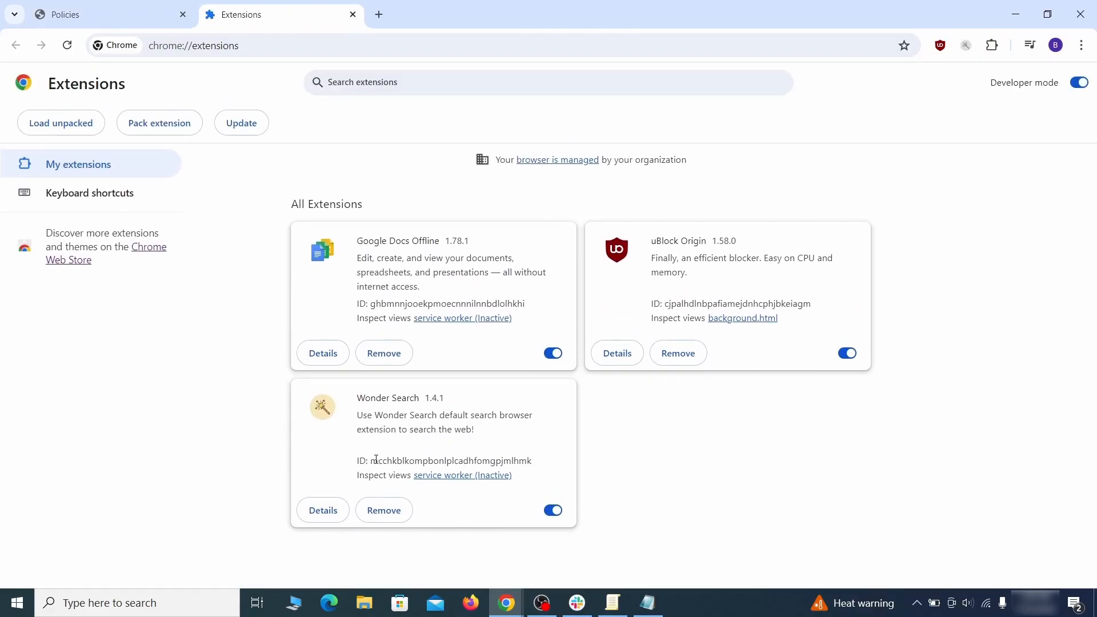
{"action": "right_click", "coordinate": [451, 460]}
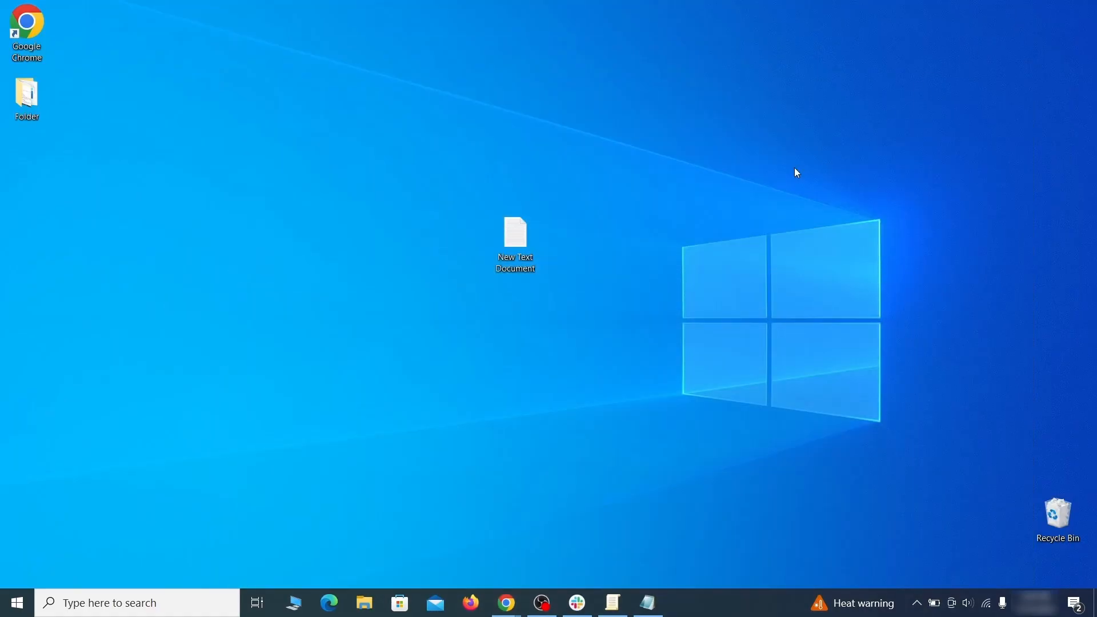
Paste the suspicious homepage value into the note and launch Registry Editor via regedit
{"action": "right_click", "coordinate": [364, 278]}
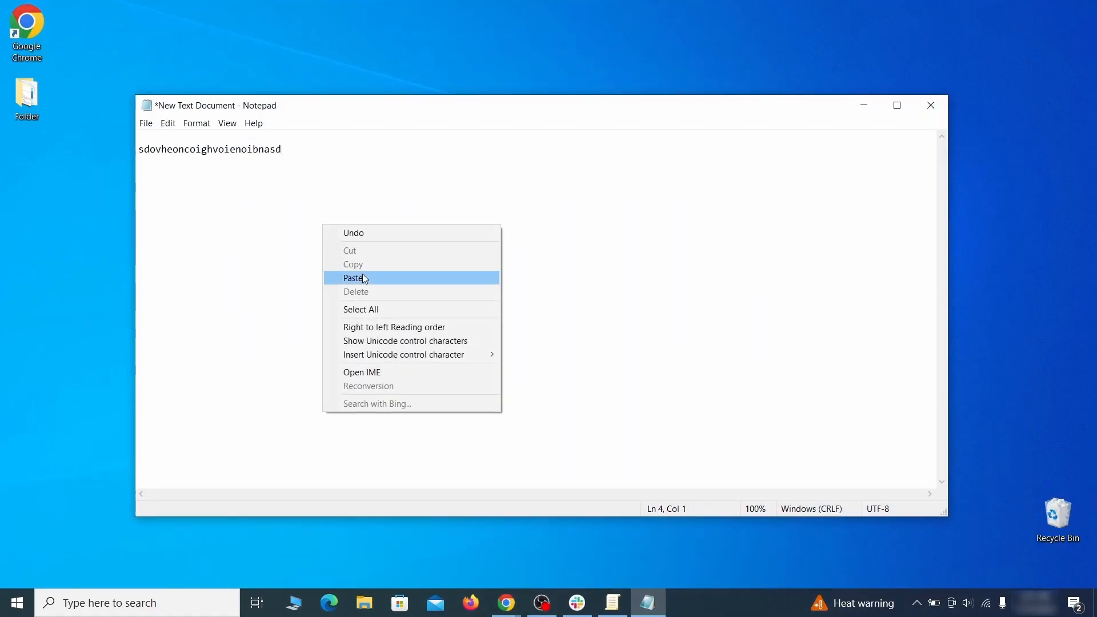
{"action": "type", "text": "regedit"}
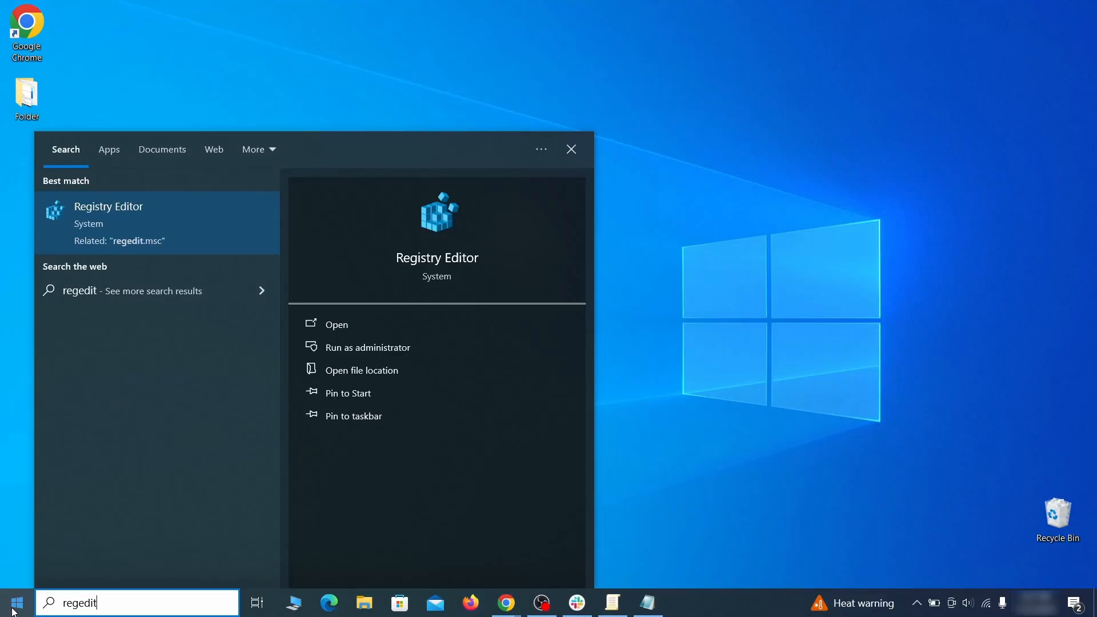
{"action": "right_click", "coordinate": [108, 223]}
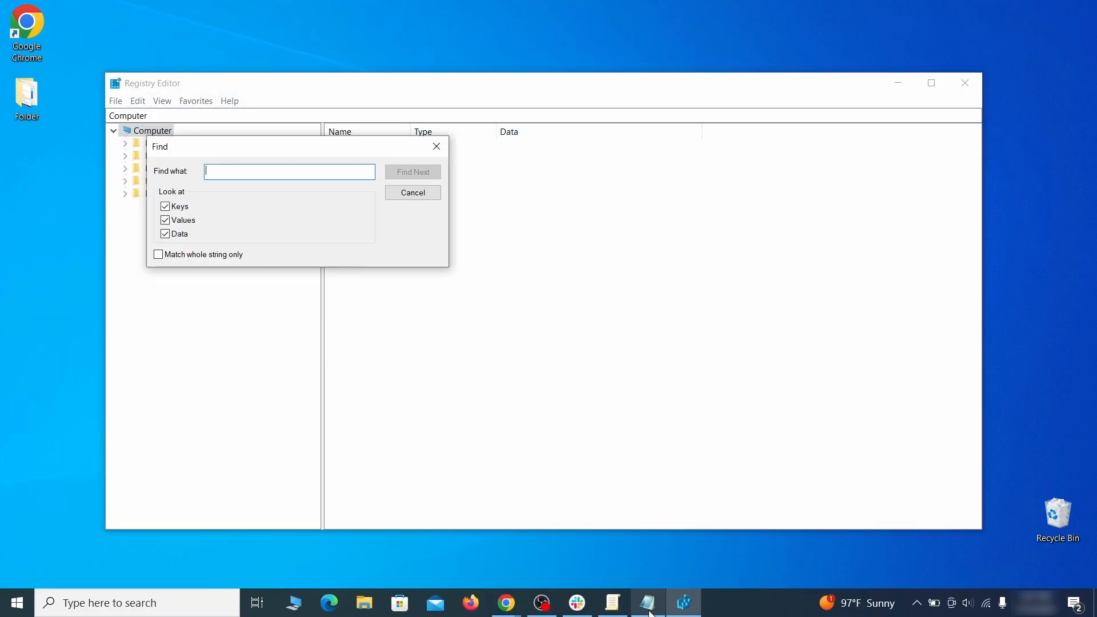
Search the registry for the rogue homepage string and delete the Recommended Chrome policy key
{"action": "left_click", "coordinate": [647, 601]}
{"action": "type", "text": "sdovheoncoighvoienoibnasd"}
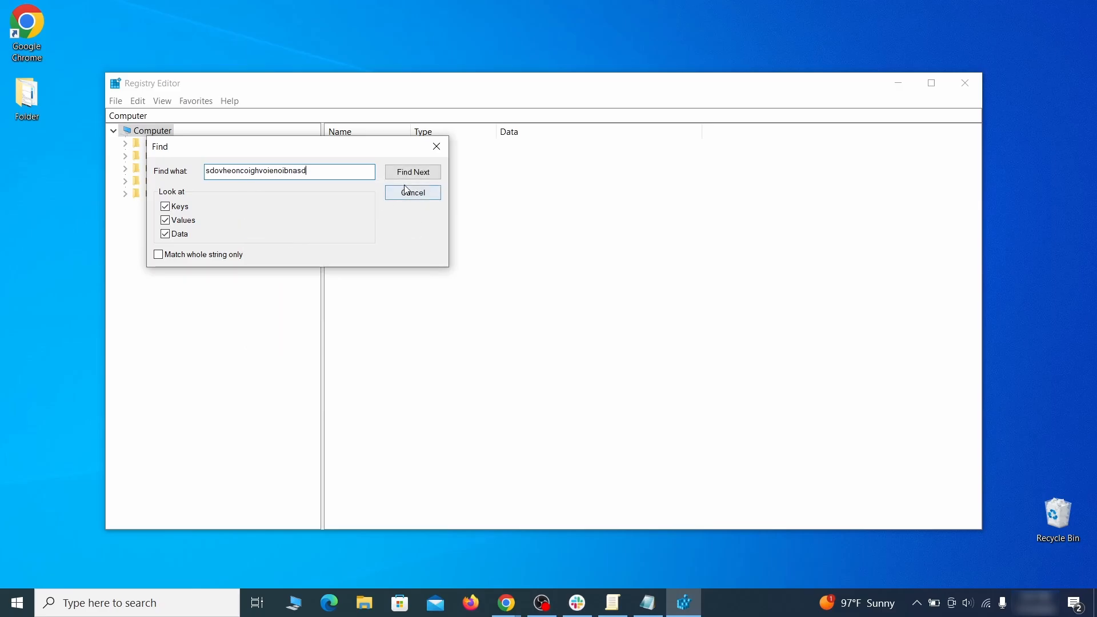
{"action": "left_click", "coordinate": [412, 171]}
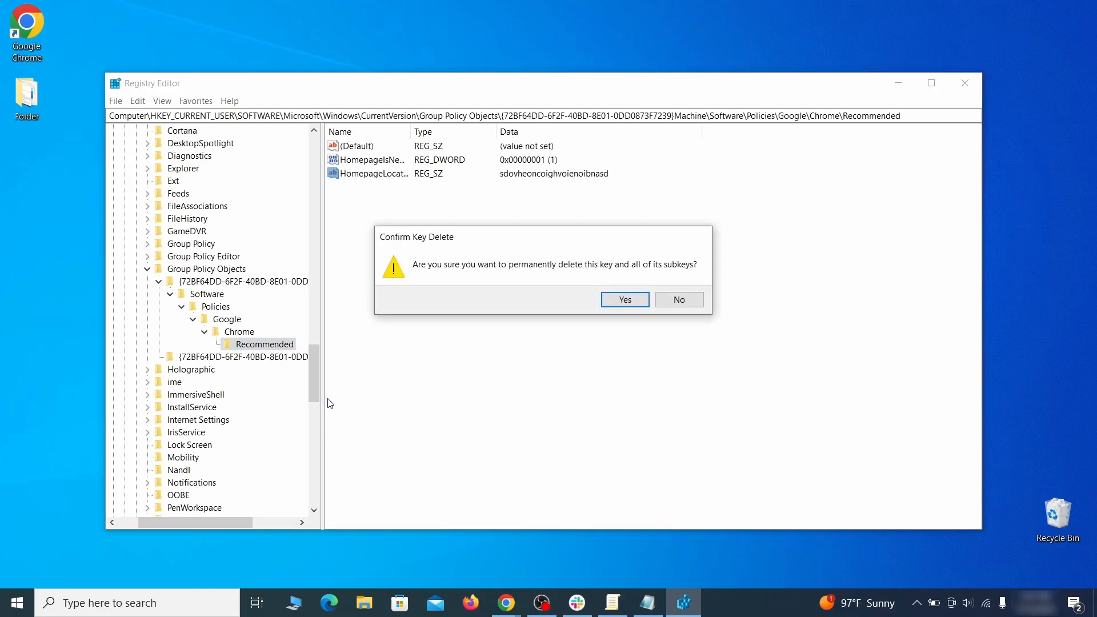
{"action": "left_click", "coordinate": [624, 299]}
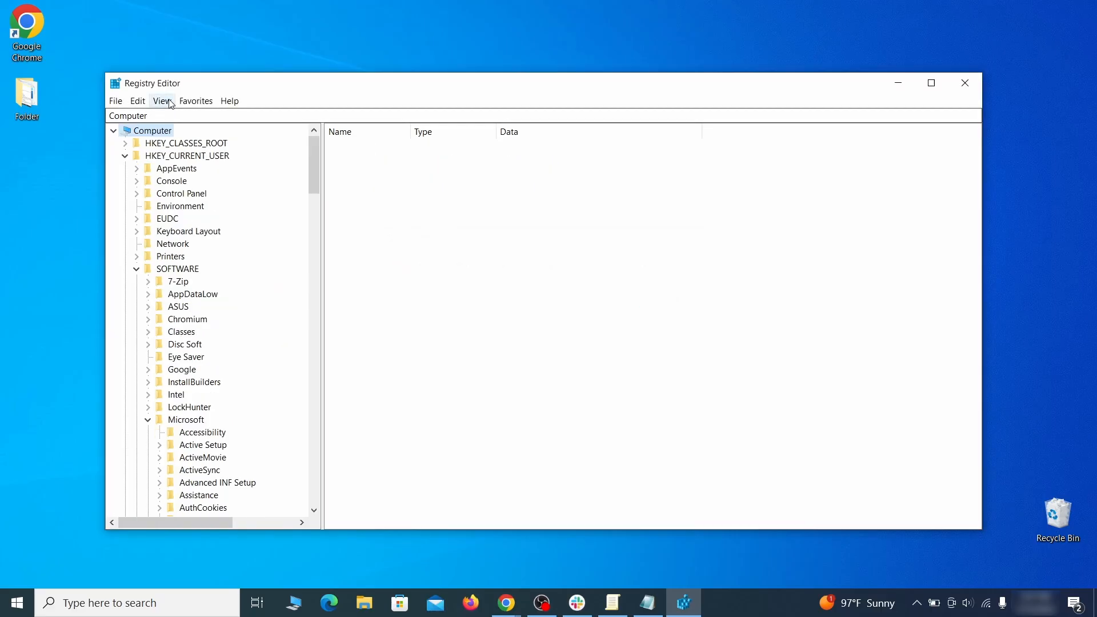
Attempt to delete the HKLM Google Chrome key and dismiss the resulting error
{"action": "right_click", "coordinate": [246, 244]}
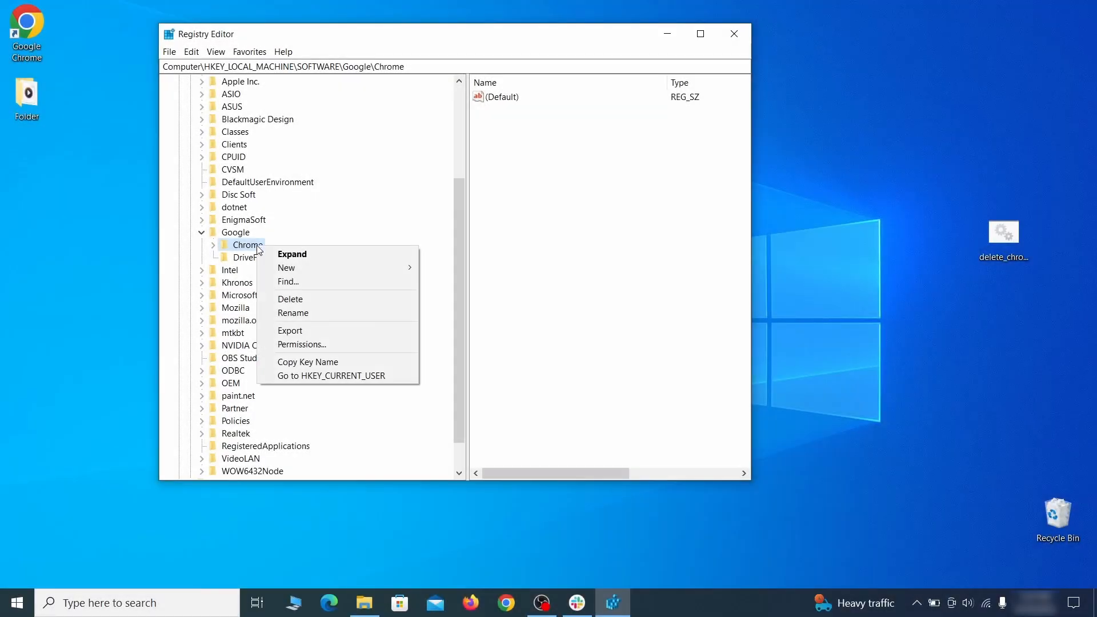
{"action": "left_click", "coordinate": [290, 298]}
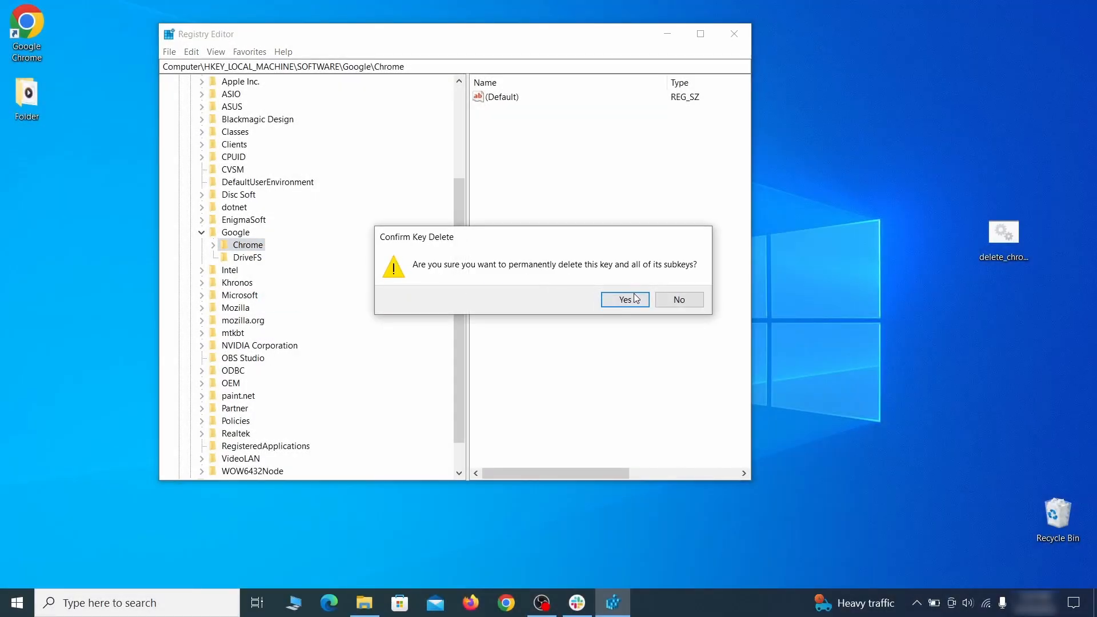
{"action": "left_click", "coordinate": [623, 300]}
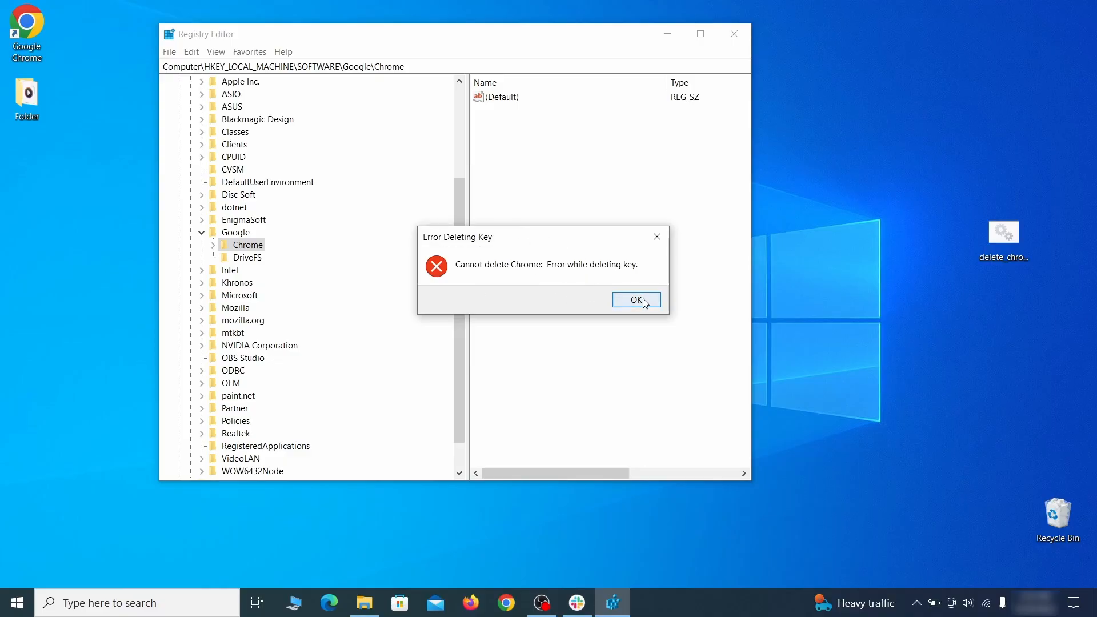
{"action": "left_click", "coordinate": [635, 299]}
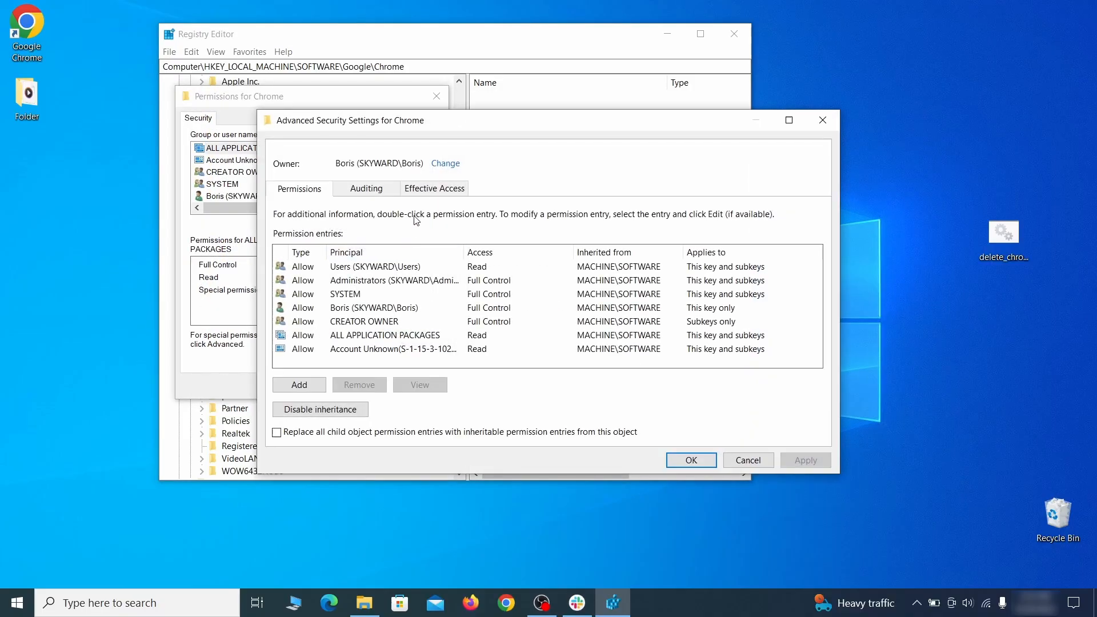
Set Everyone as owner of the Chrome key and replace permissions on all subkeys
{"action": "type", "text": "eve"}
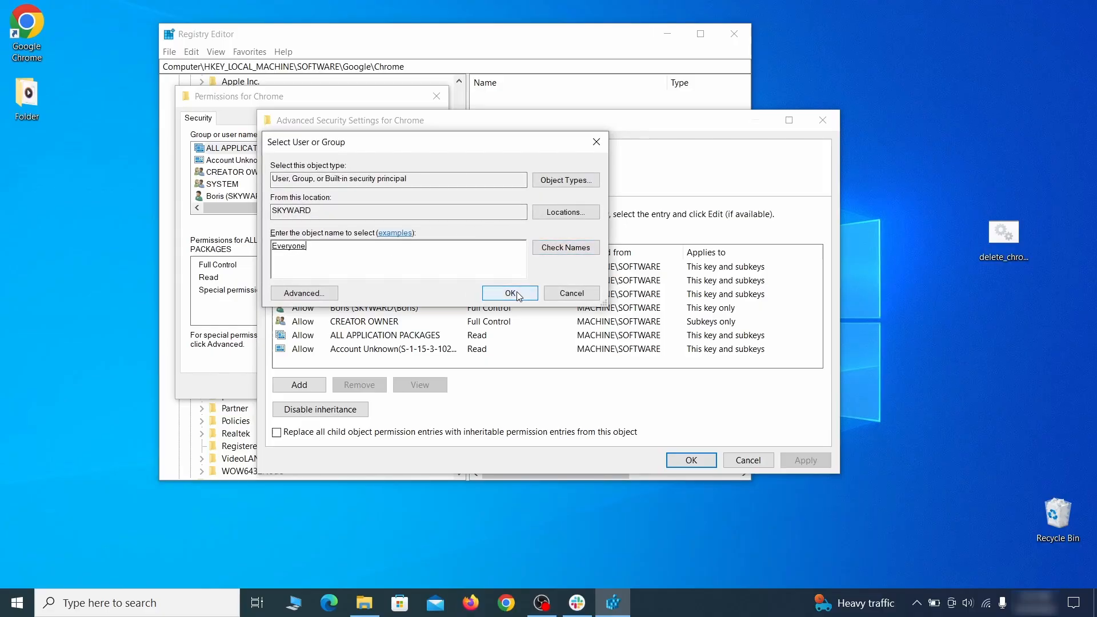
{"action": "left_click", "coordinate": [509, 293]}
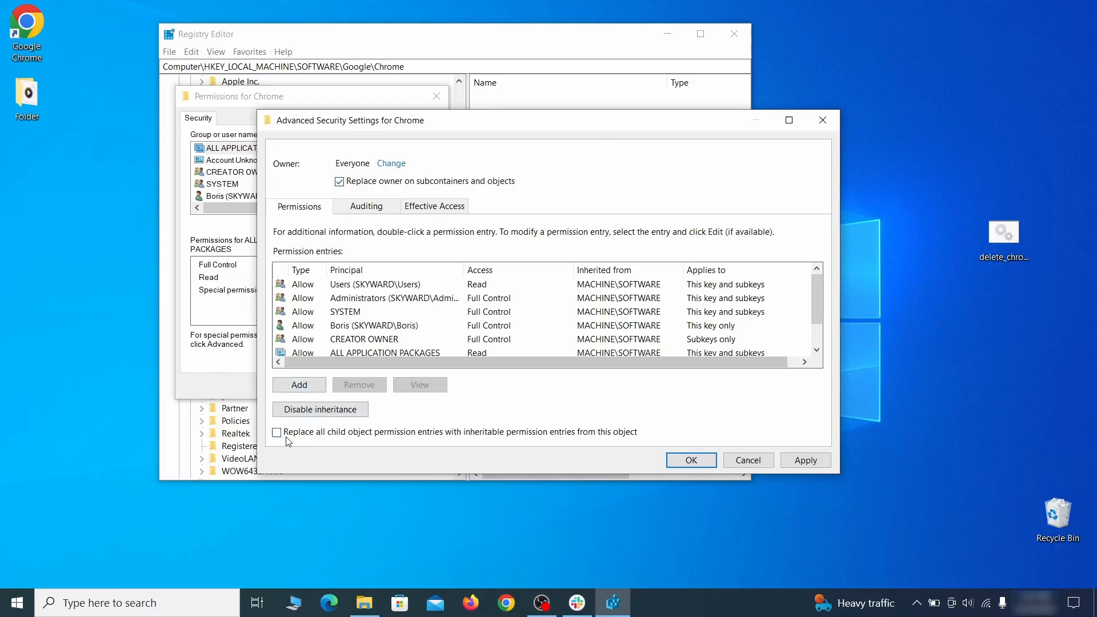
{"action": "left_click", "coordinate": [276, 432]}
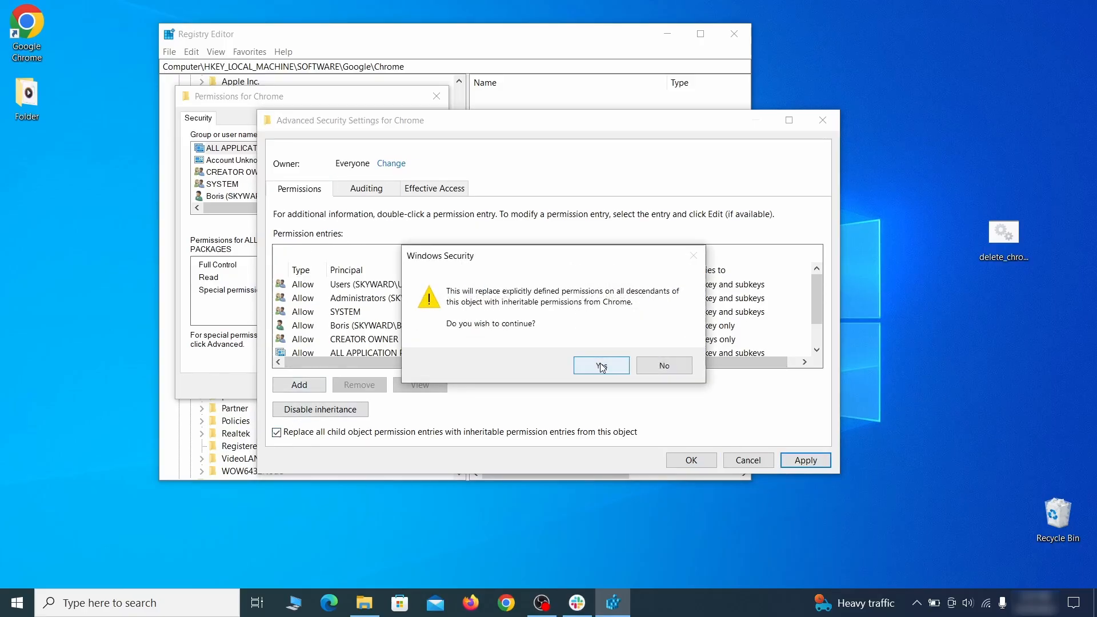
{"action": "left_click", "coordinate": [600, 366]}
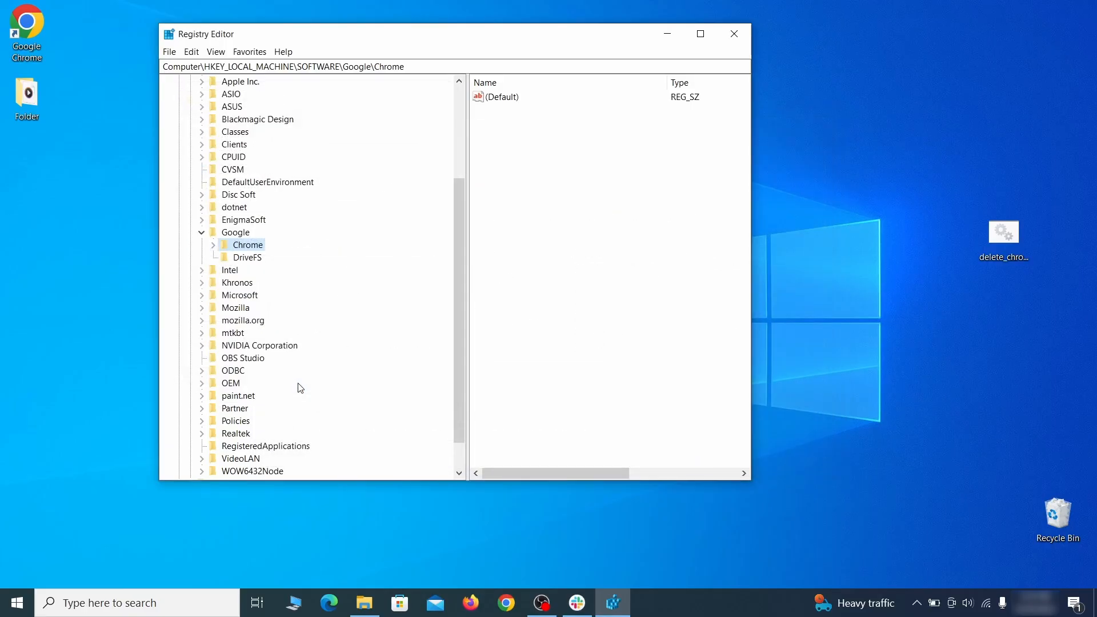
Launch the delete_chrome_policies tool from the desktop and let it reopen Chrome
{"action": "right_click", "coordinate": [247, 245]}
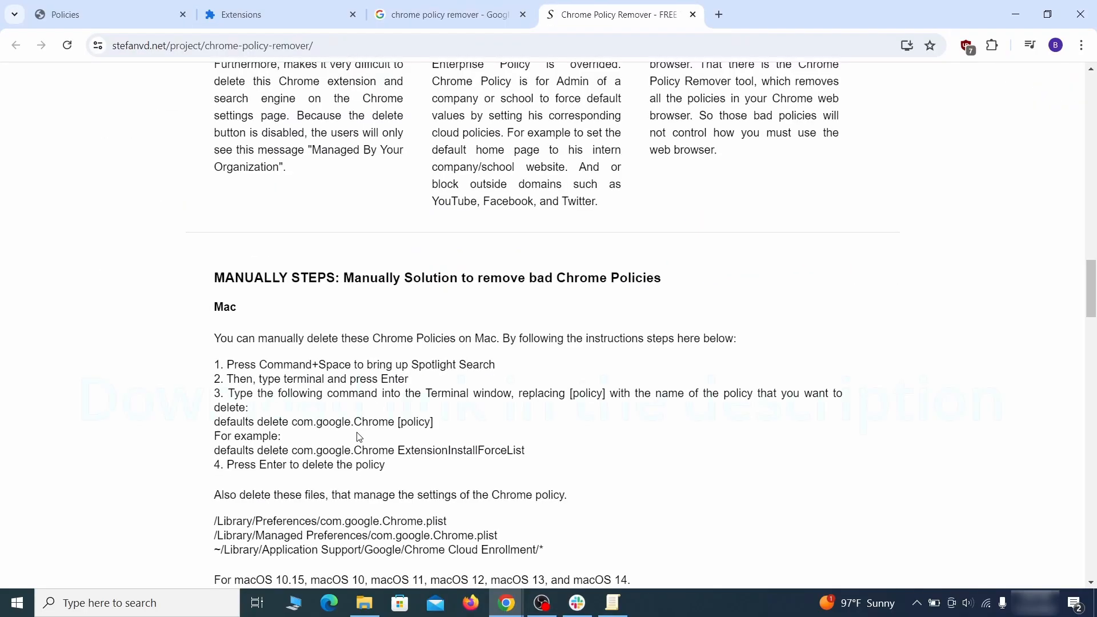
{"action": "left_click", "coordinate": [1013, 13]}
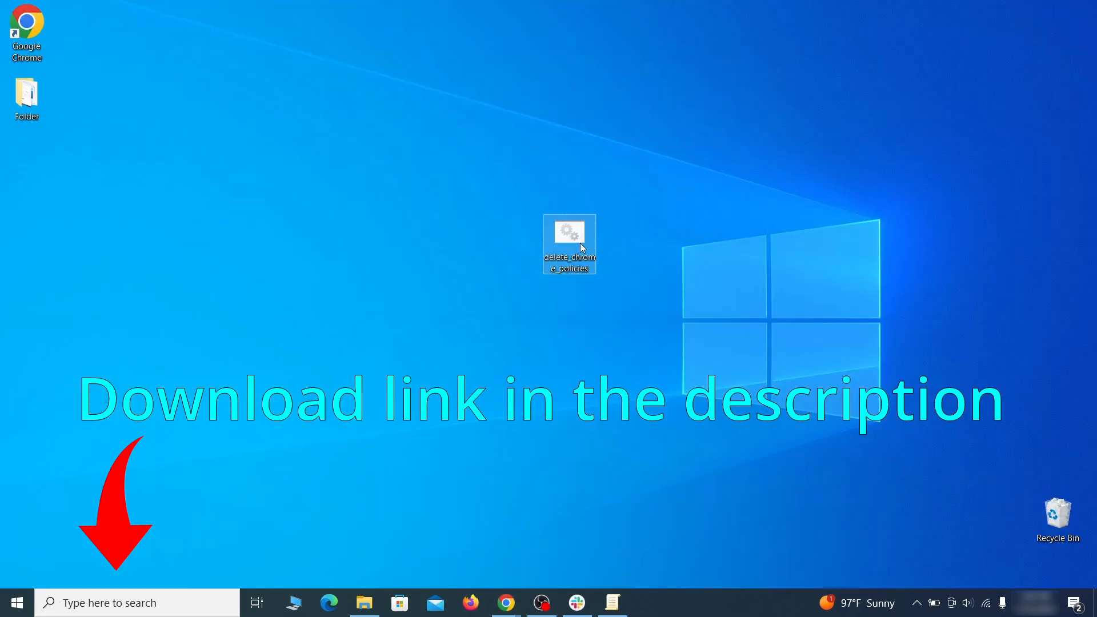
{"action": "double_click", "coordinate": [569, 245]}
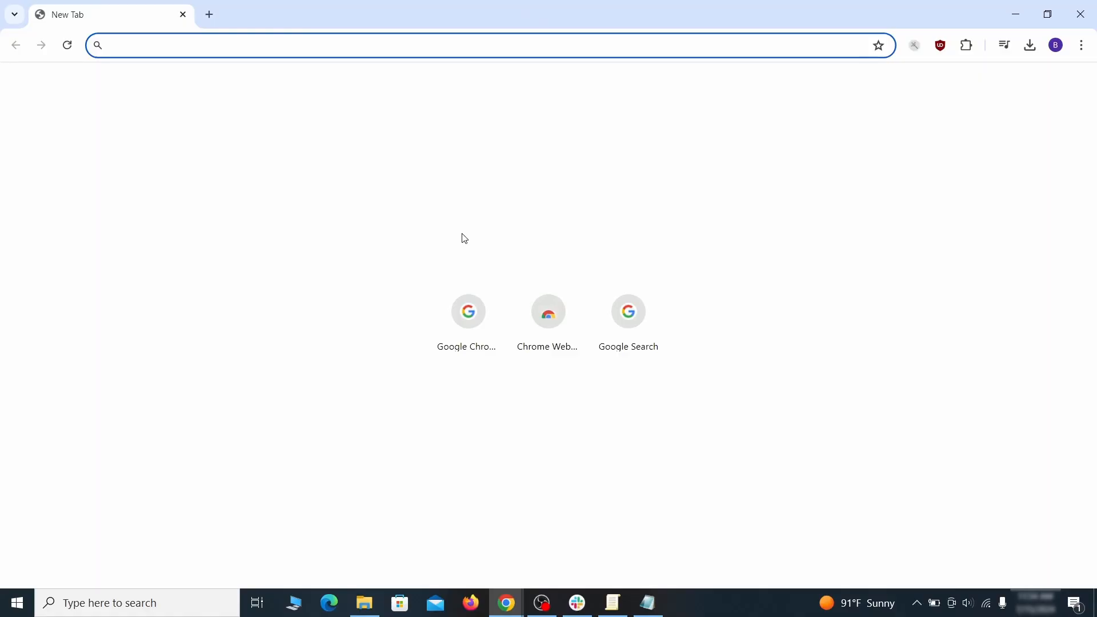
Reach Site settings under Chrome's Privacy and security settings
{"action": "left_click", "coordinate": [1081, 45]}
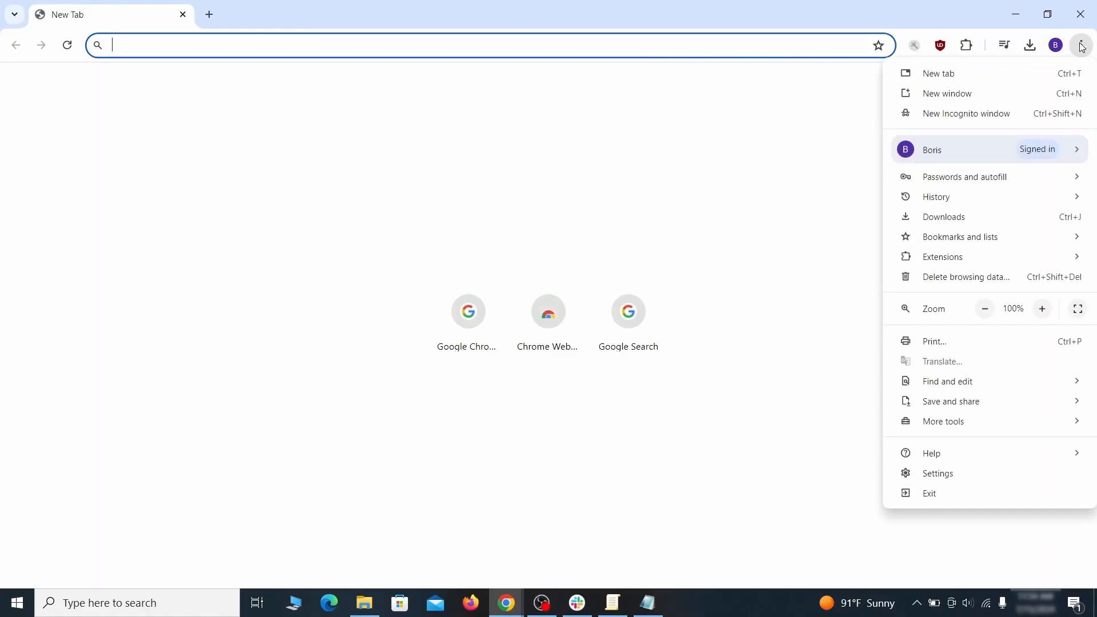
{"action": "mouse_move", "coordinate": [985, 340]}
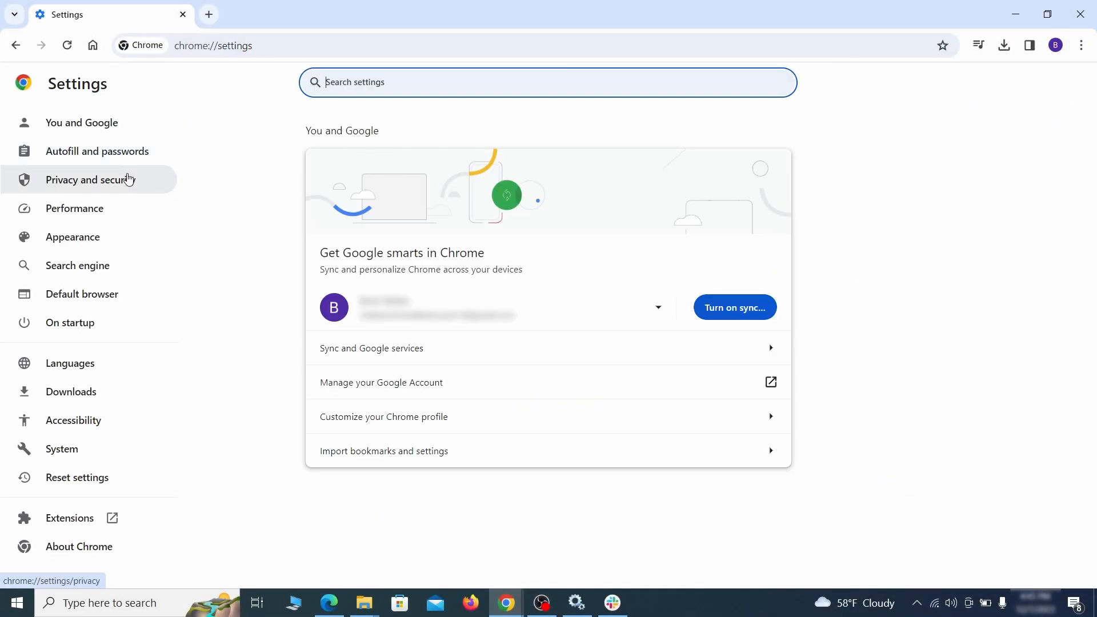
{"action": "left_click", "coordinate": [89, 179]}
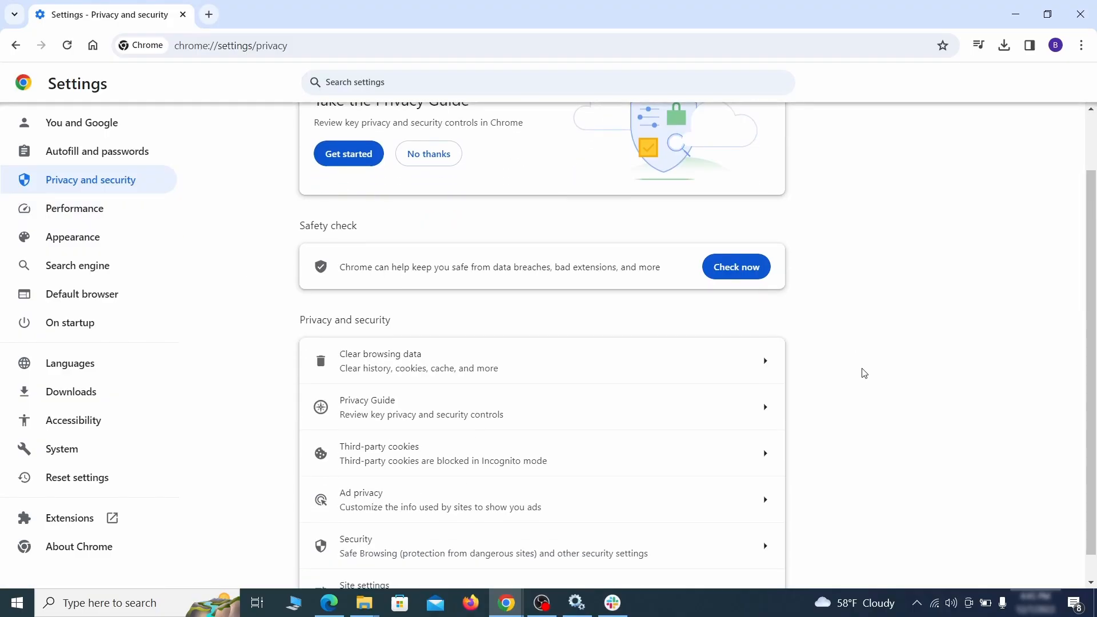
{"action": "left_click", "coordinate": [379, 360]}
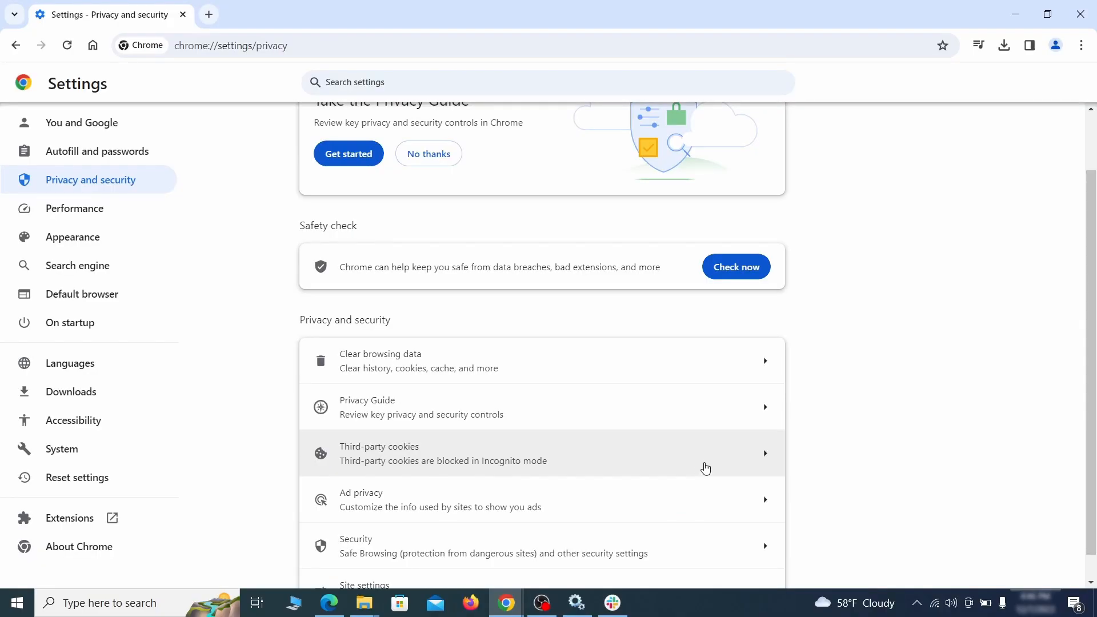
{"action": "scroll", "scroll_direction": "down", "scroll_amount": 3}
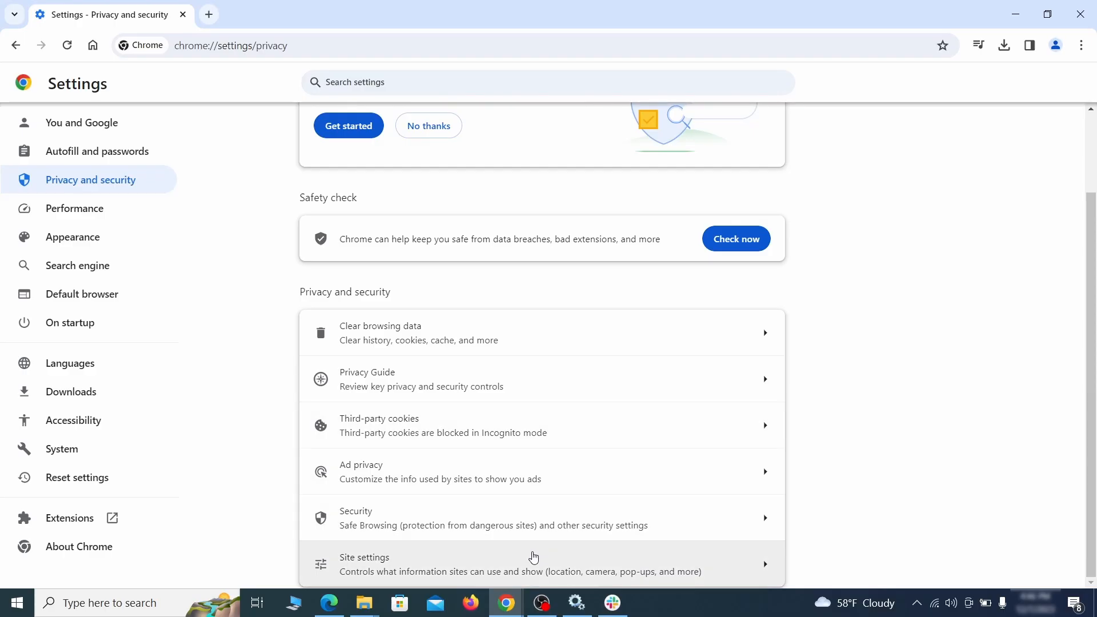
{"action": "left_click", "coordinate": [363, 564]}
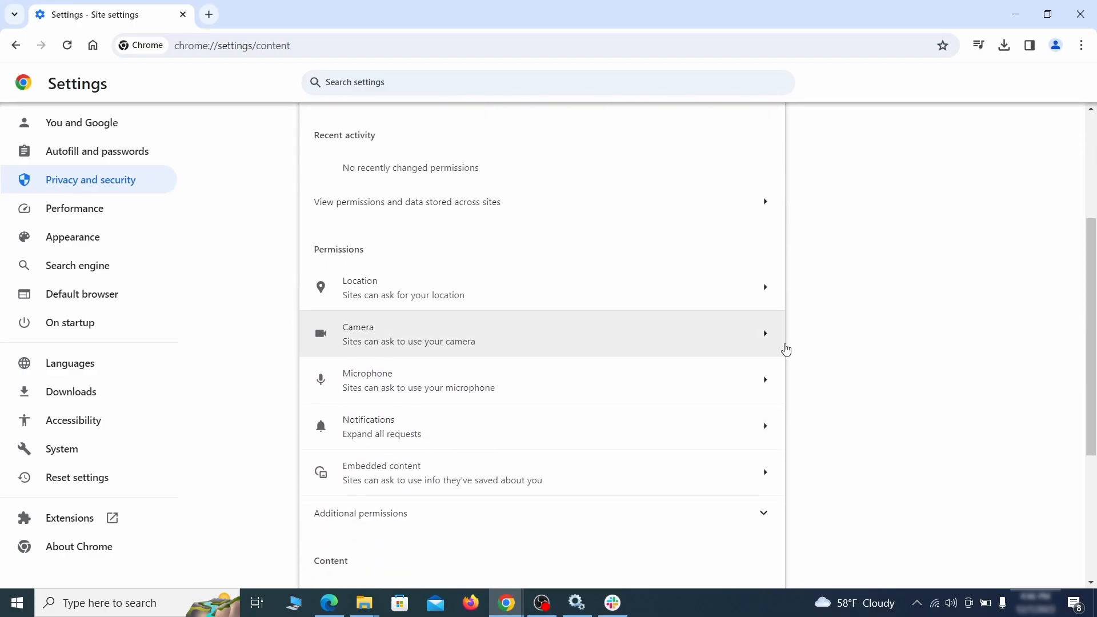
Remove ExampleRougeURL.com from notification permissions and delete its third-party cookie exception
{"action": "scroll", "scroll_direction": "down", "scroll_amount": 3}
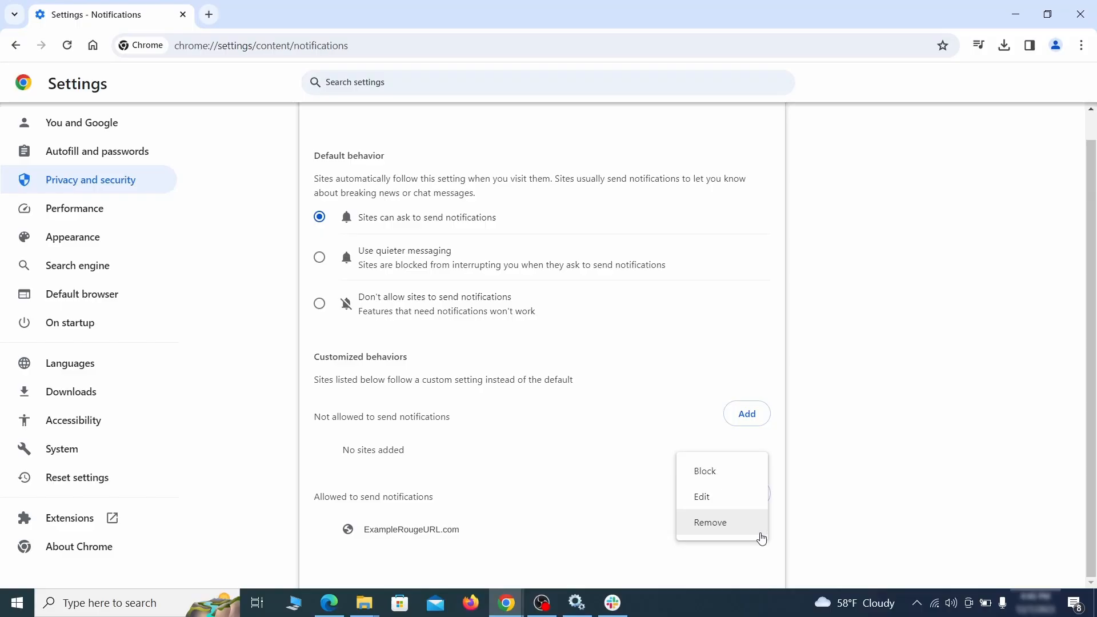
{"action": "left_click", "coordinate": [16, 46]}
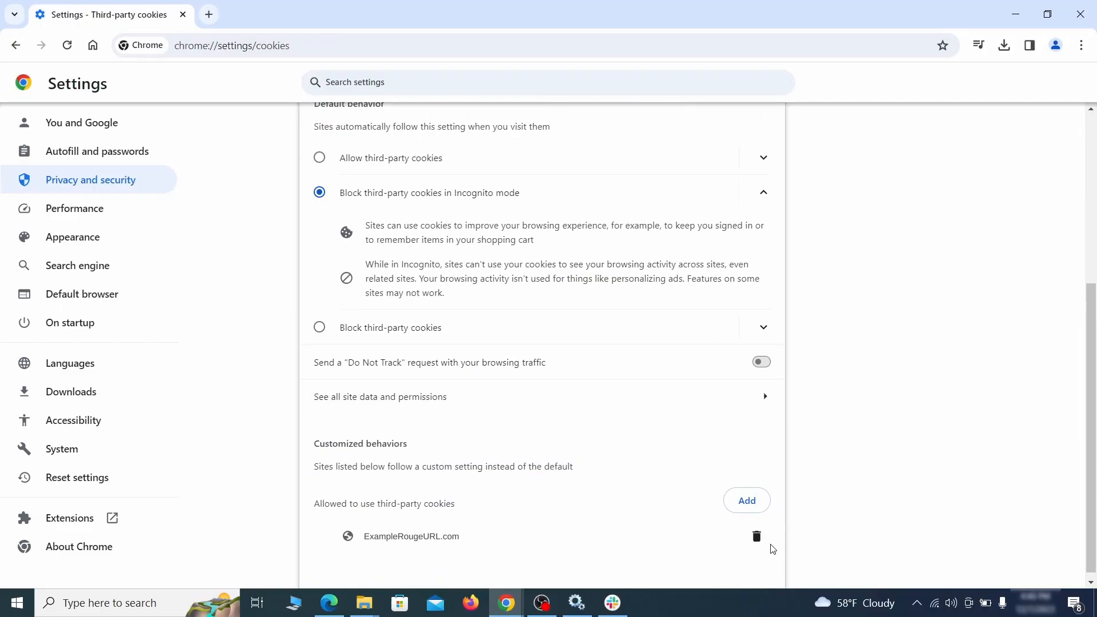
{"action": "left_click", "coordinate": [73, 236]}
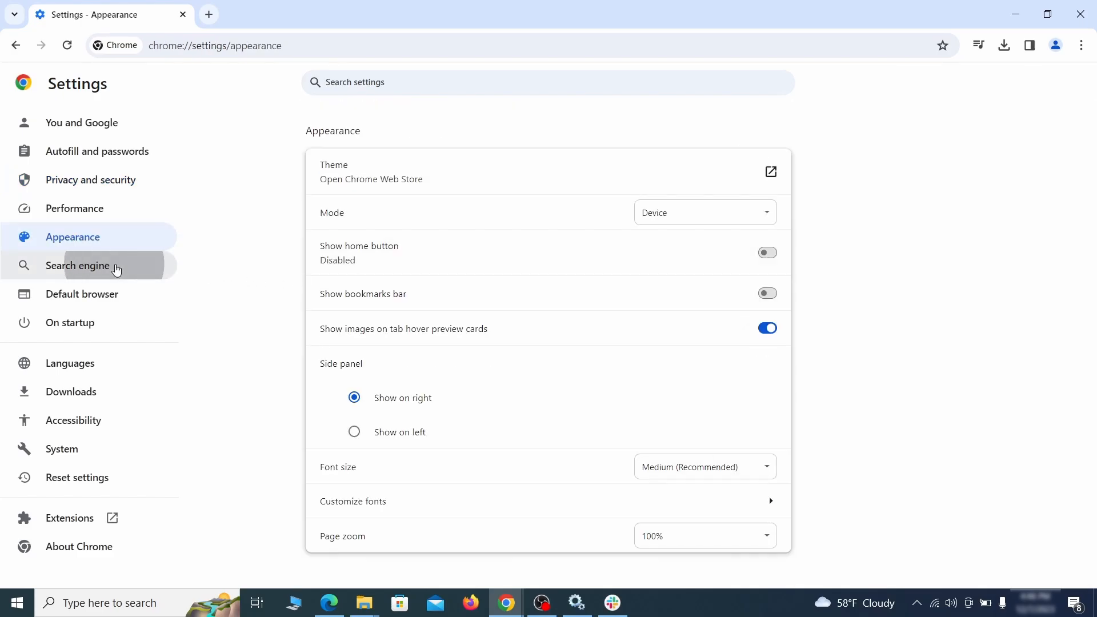
Make Google the address bar search engine instead of Yahoo!
{"action": "left_click", "coordinate": [76, 265]}
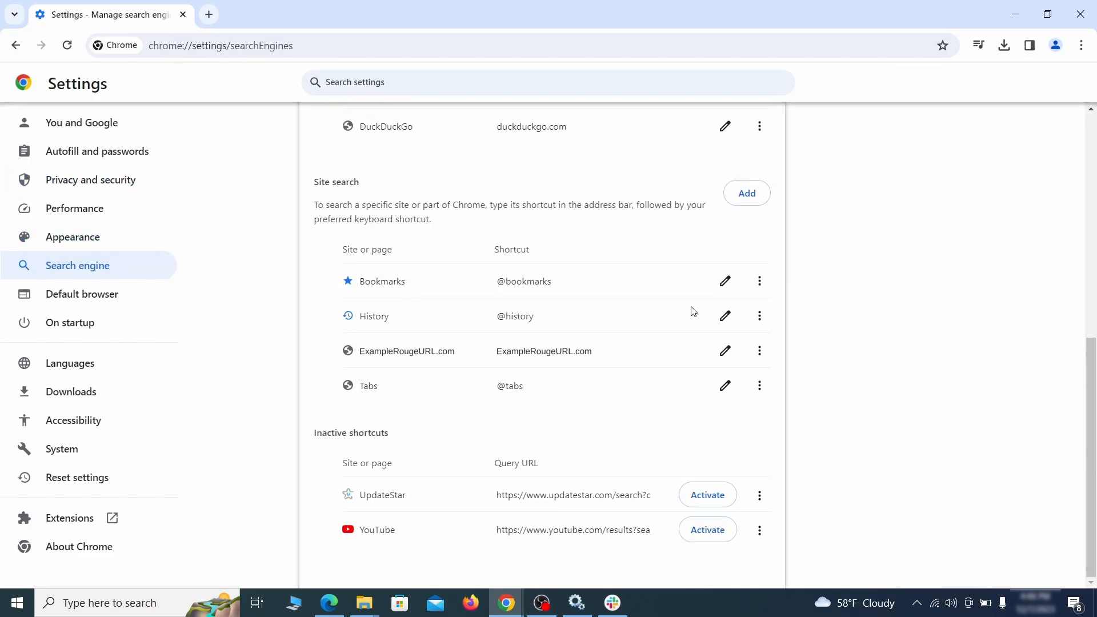
{"action": "left_click", "coordinate": [758, 350]}
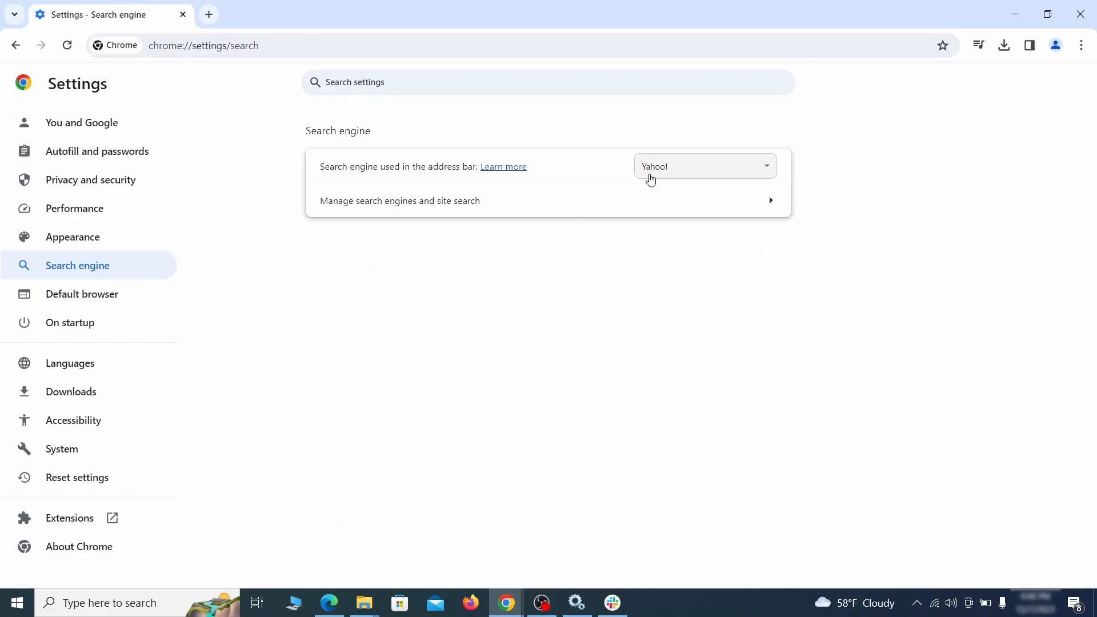
{"action": "left_click", "coordinate": [703, 166]}
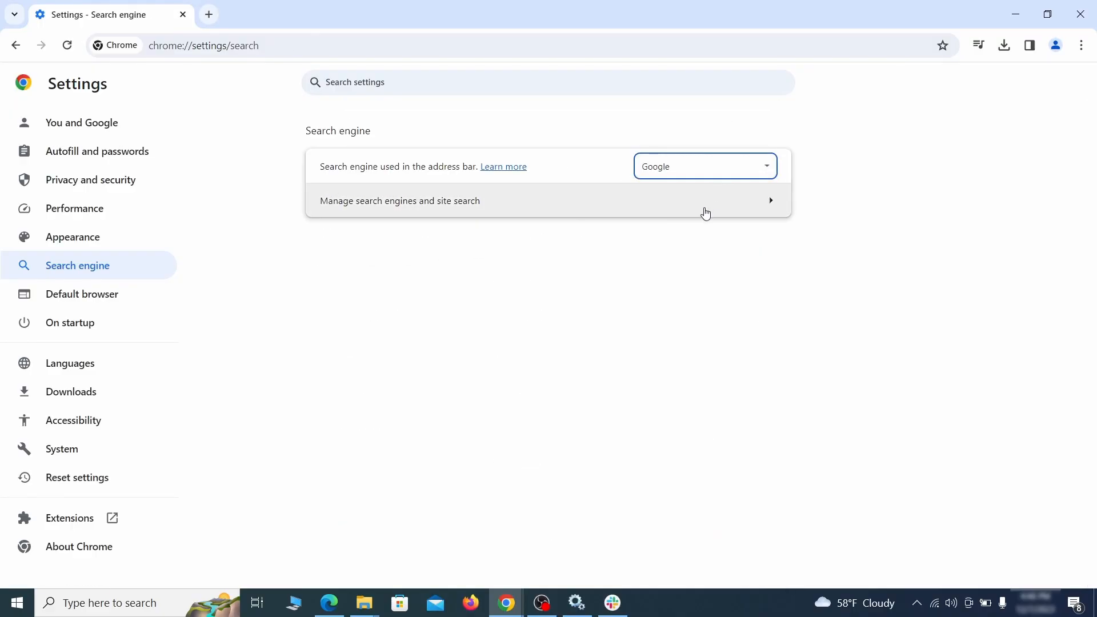
Remove ExampleRougeURL.com from startup pages so the New Tab page opens instead
{"action": "left_click", "coordinate": [70, 322]}
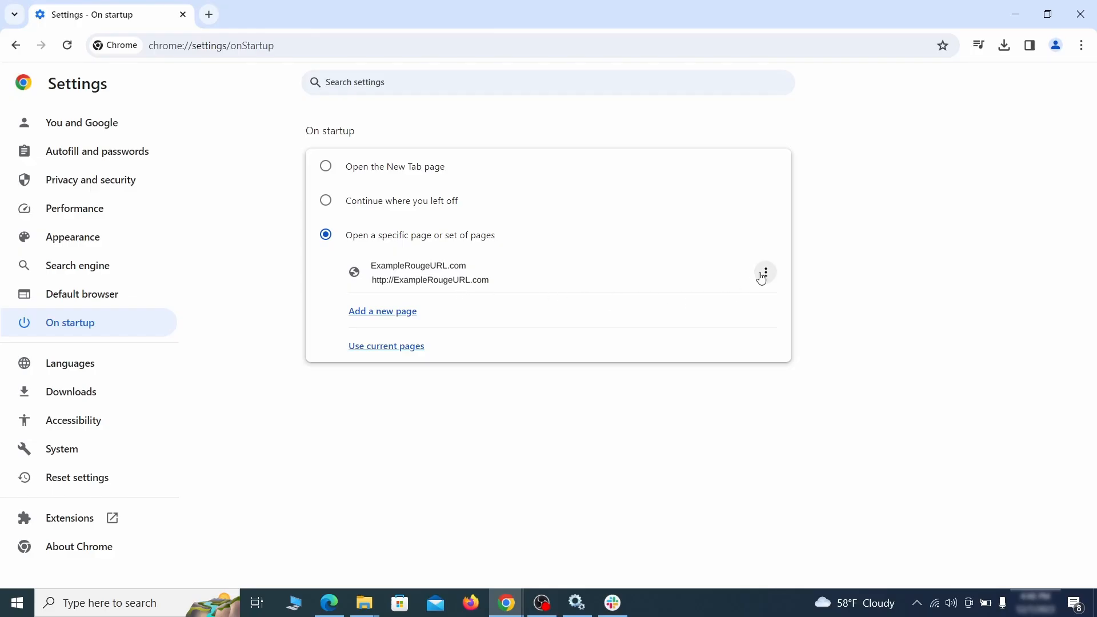
{"action": "left_click", "coordinate": [763, 273]}
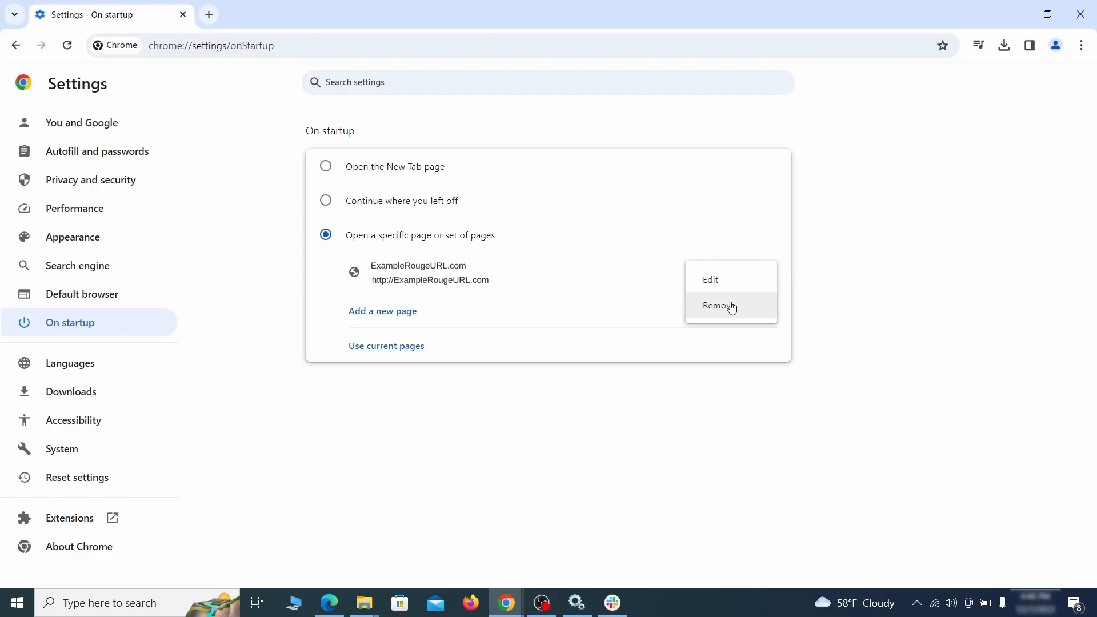
{"action": "left_click", "coordinate": [716, 305]}
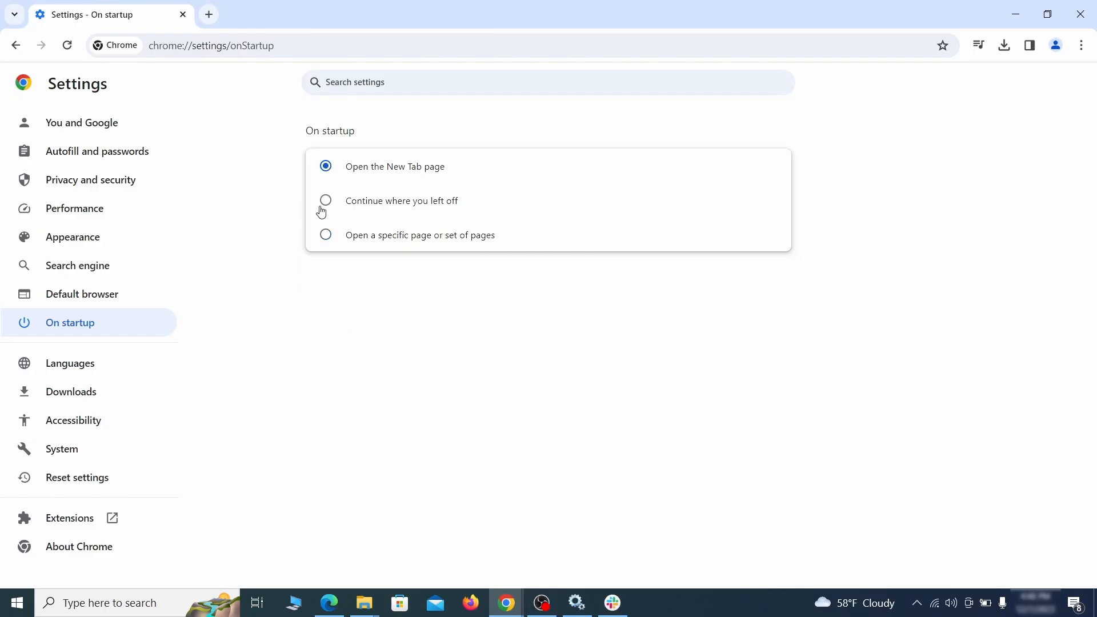